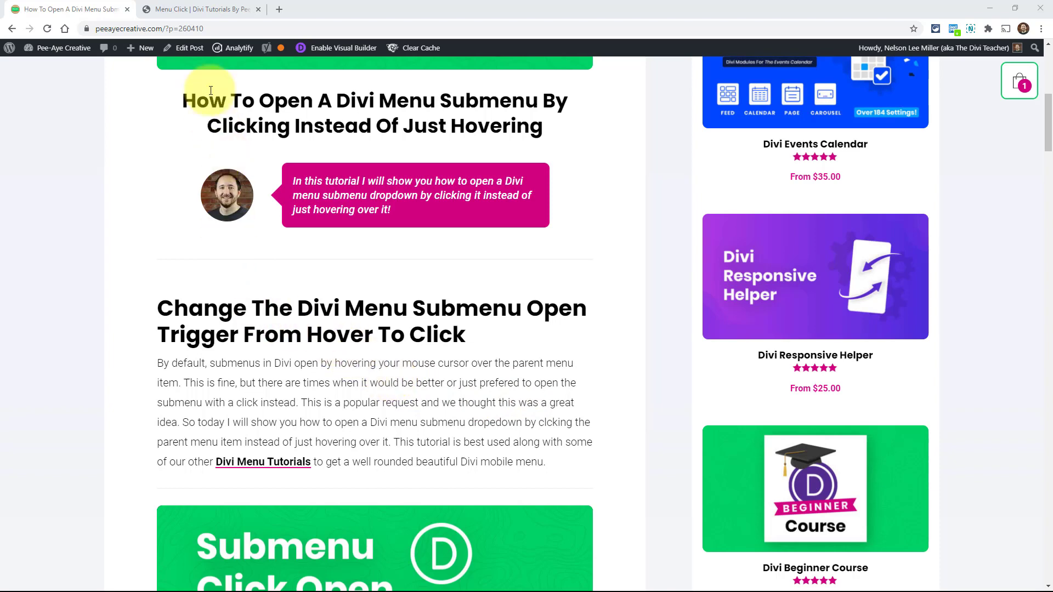
# - On the Menu Click demo page, test the second Menu Item's submenu, which still opens on hover
pyautogui.click(199, 9)
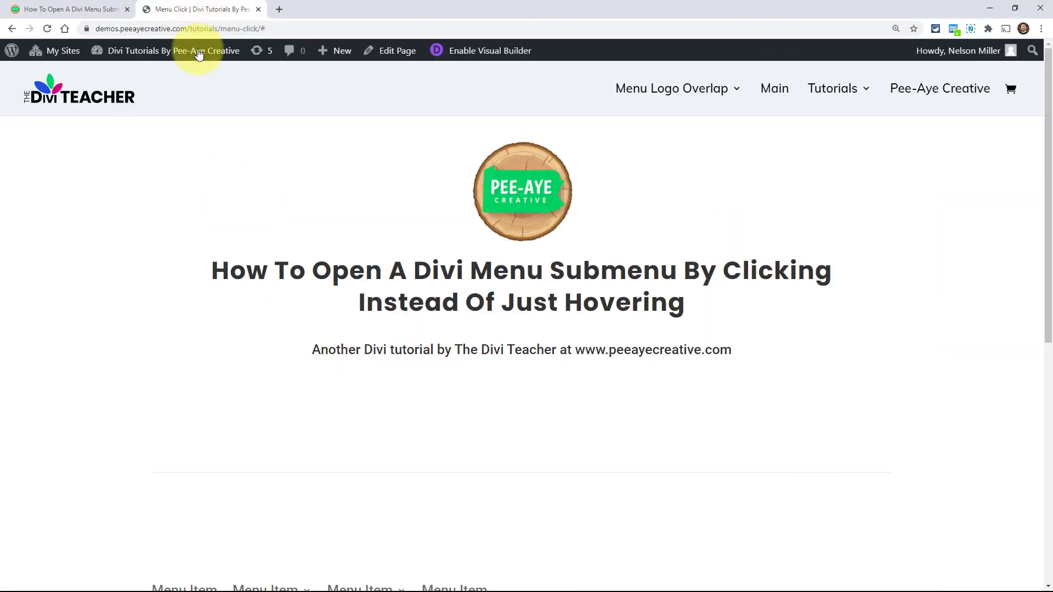
pyautogui.moveTo(668, 150)
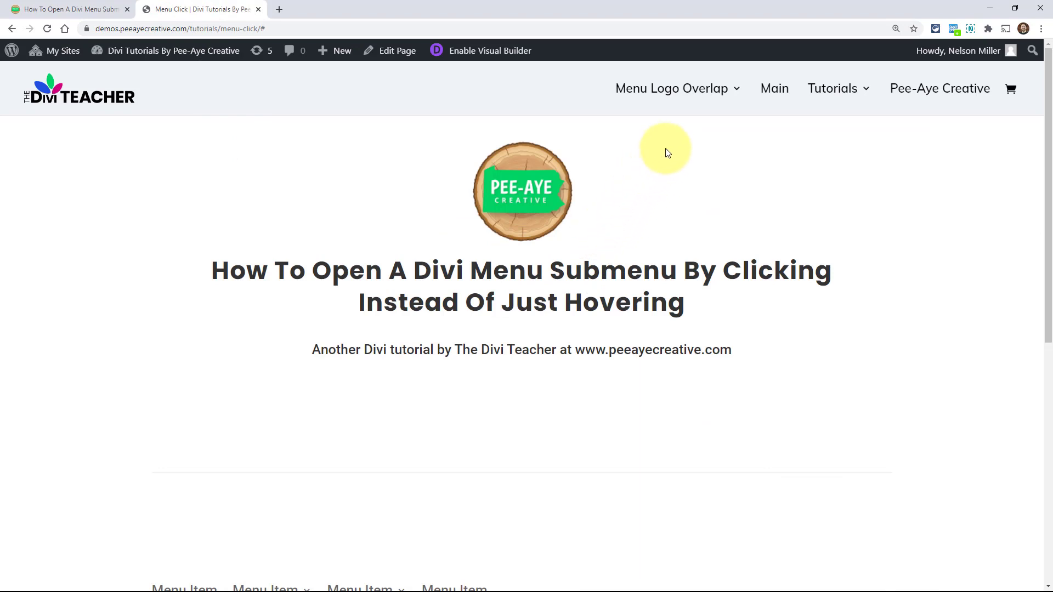
pyautogui.moveTo(670, 149)
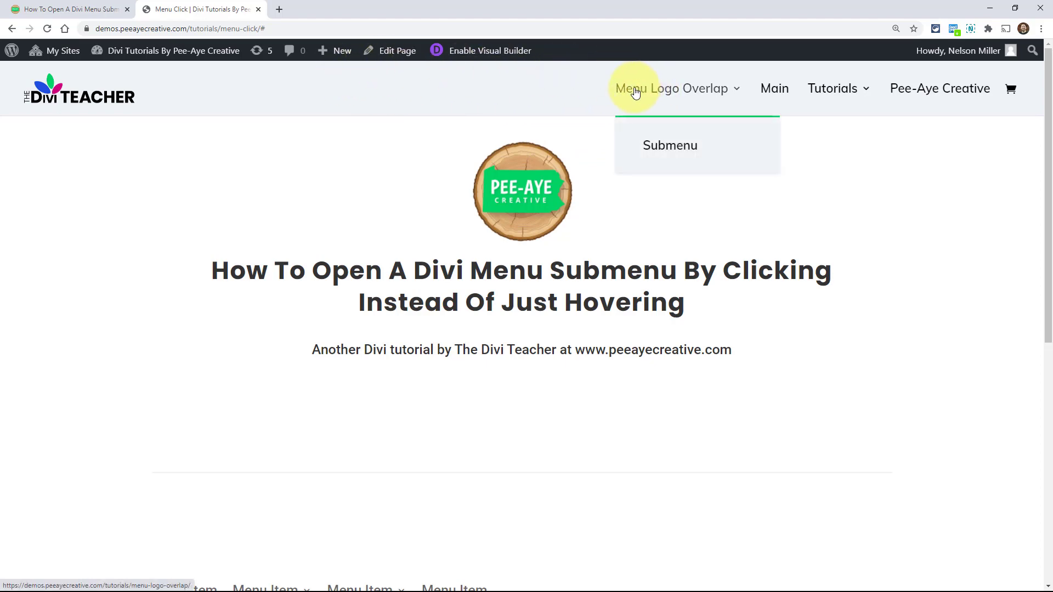
pyautogui.scroll(-3)
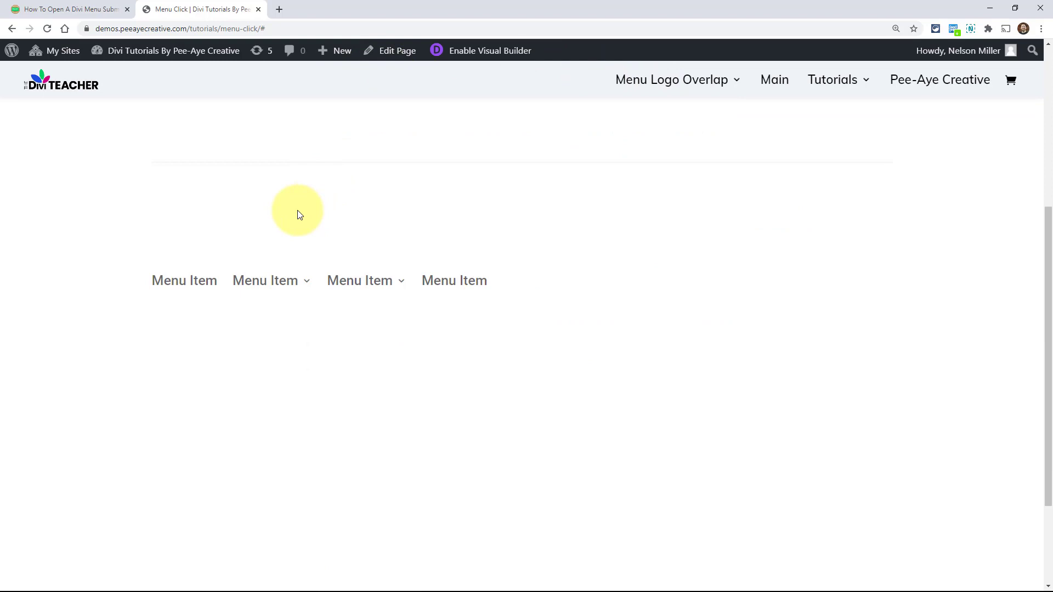
pyautogui.click(265, 281)
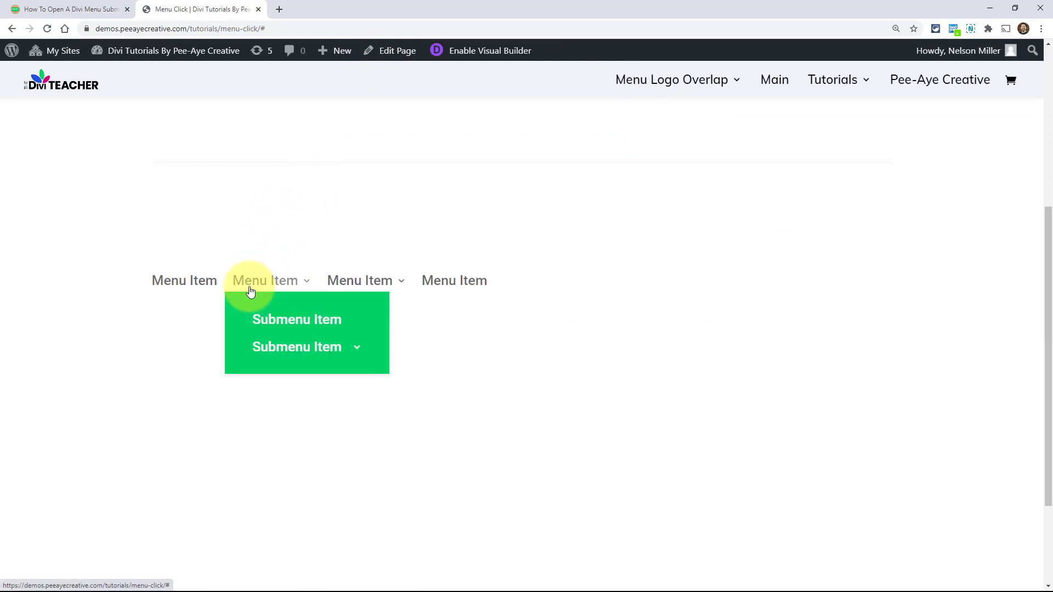
pyautogui.moveTo(262, 295)
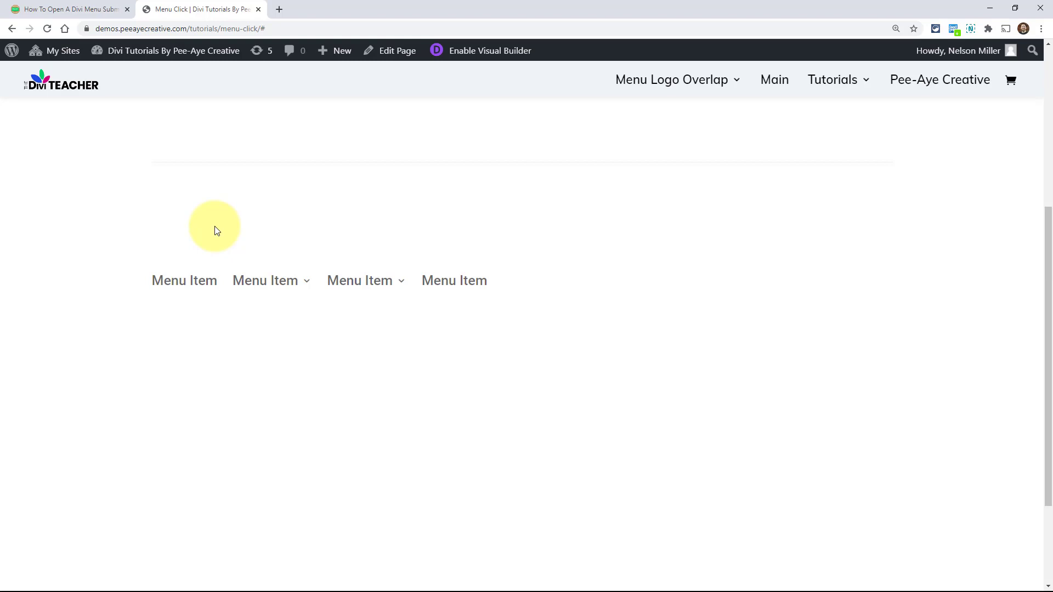
pyautogui.moveTo(264, 264)
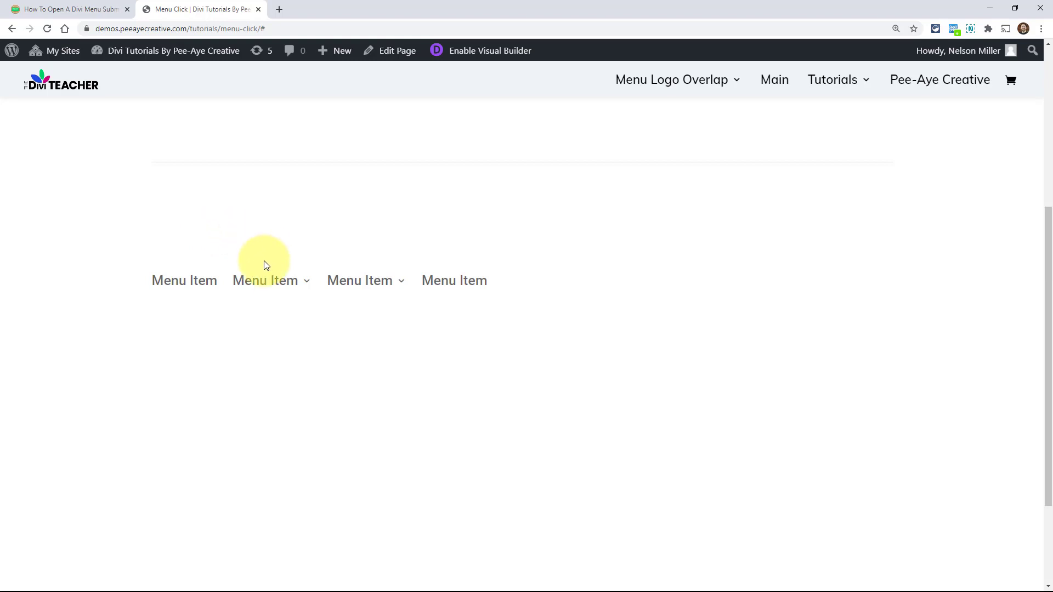
pyautogui.click(266, 280)
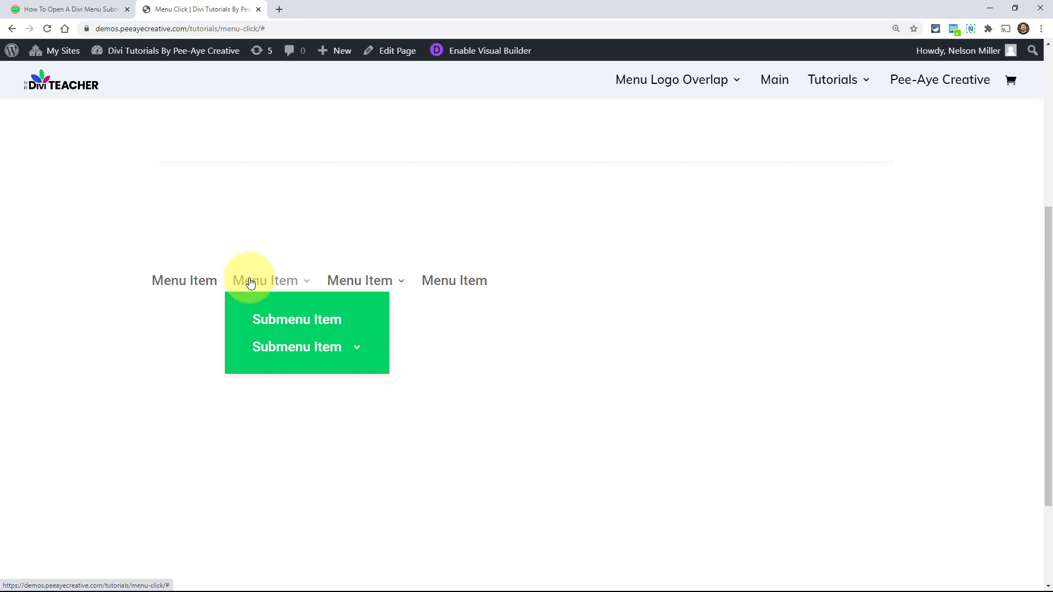
pyautogui.moveTo(288, 309)
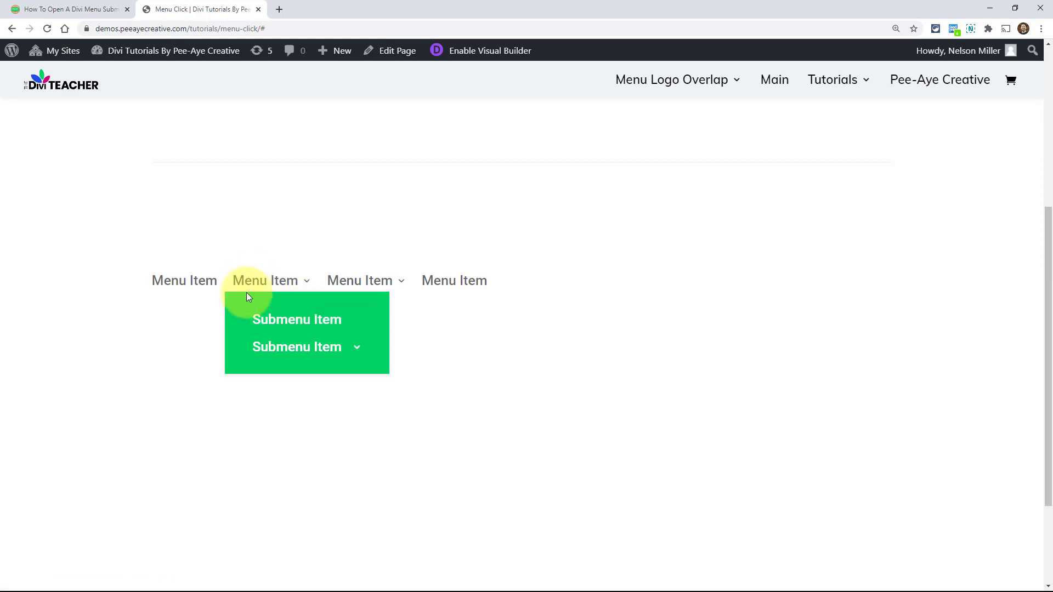
pyautogui.moveTo(266, 294)
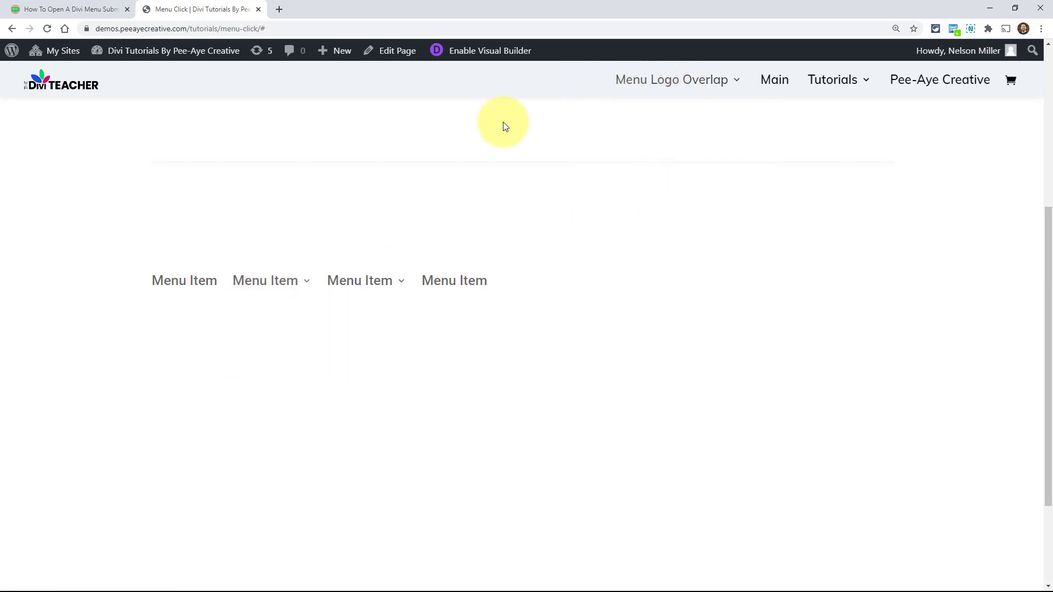
pyautogui.moveTo(507, 150)
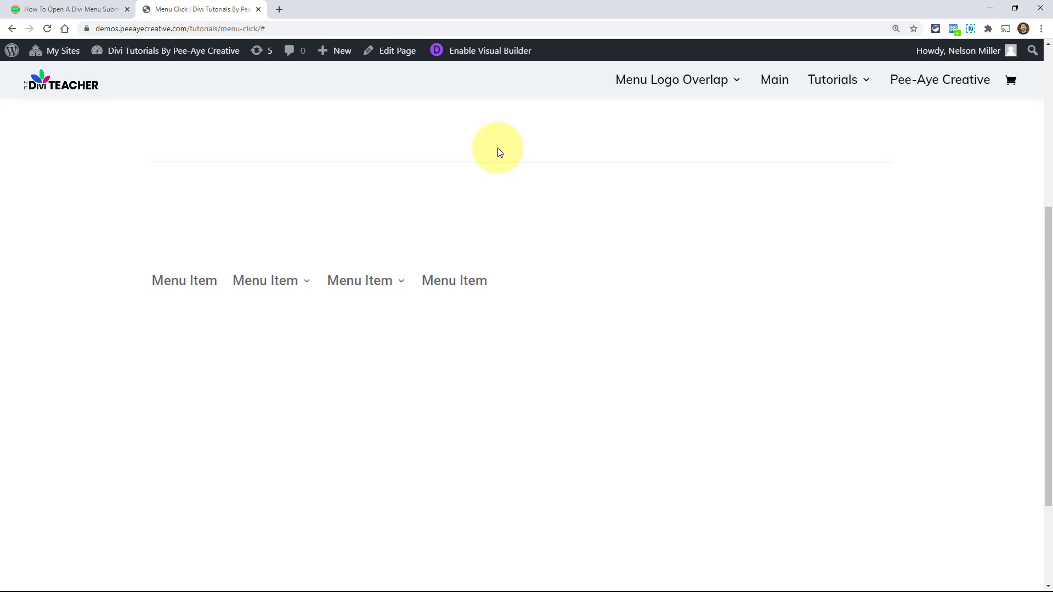
pyautogui.moveTo(482, 155)
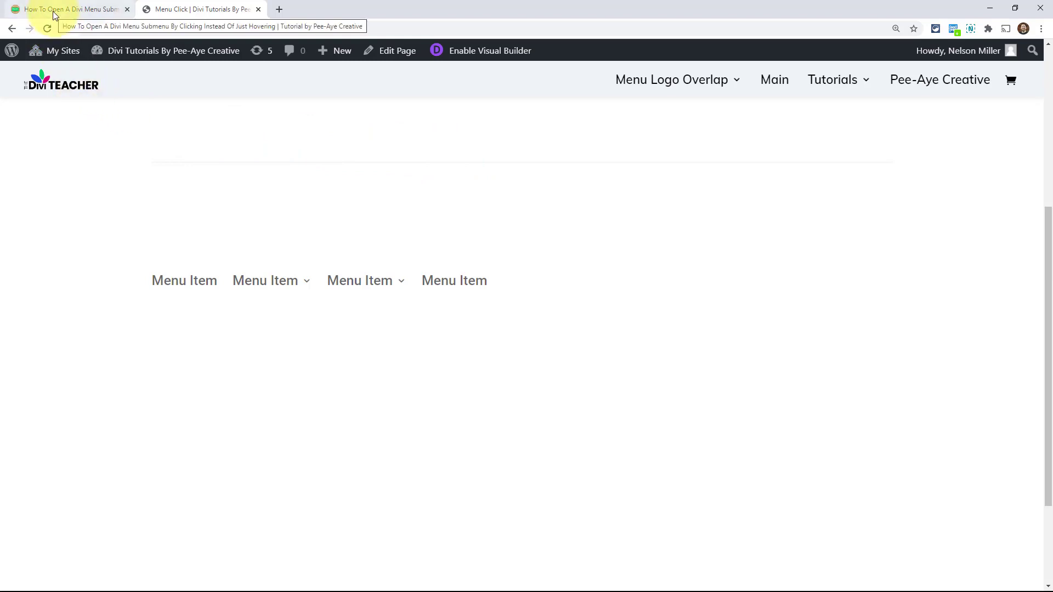
# - In the tutorial post, scroll to the jQuery code block and select the whole script snippet
pyautogui.click(66, 8)
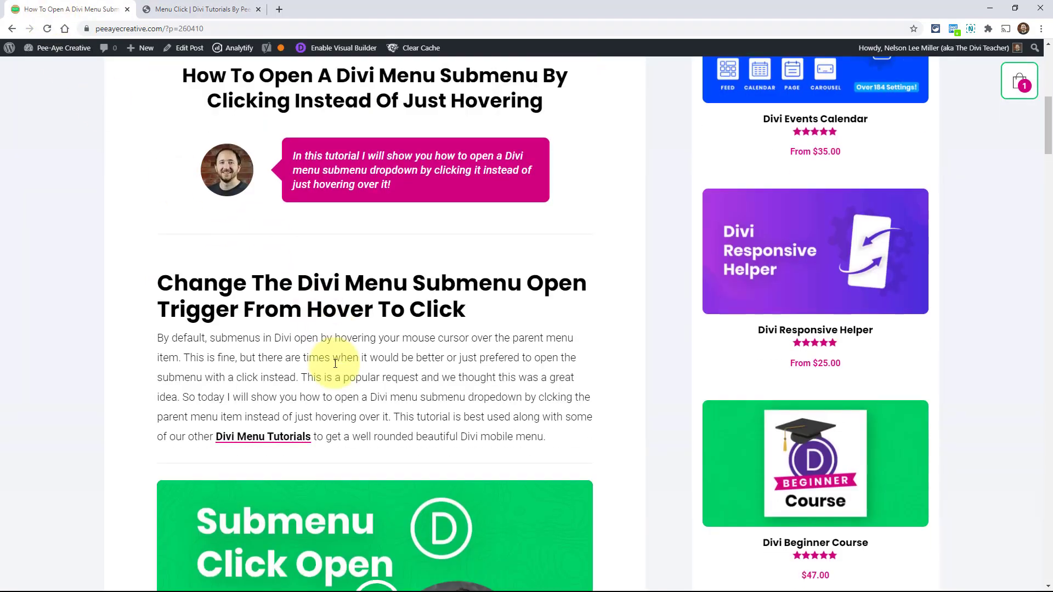
pyautogui.scroll(-3)
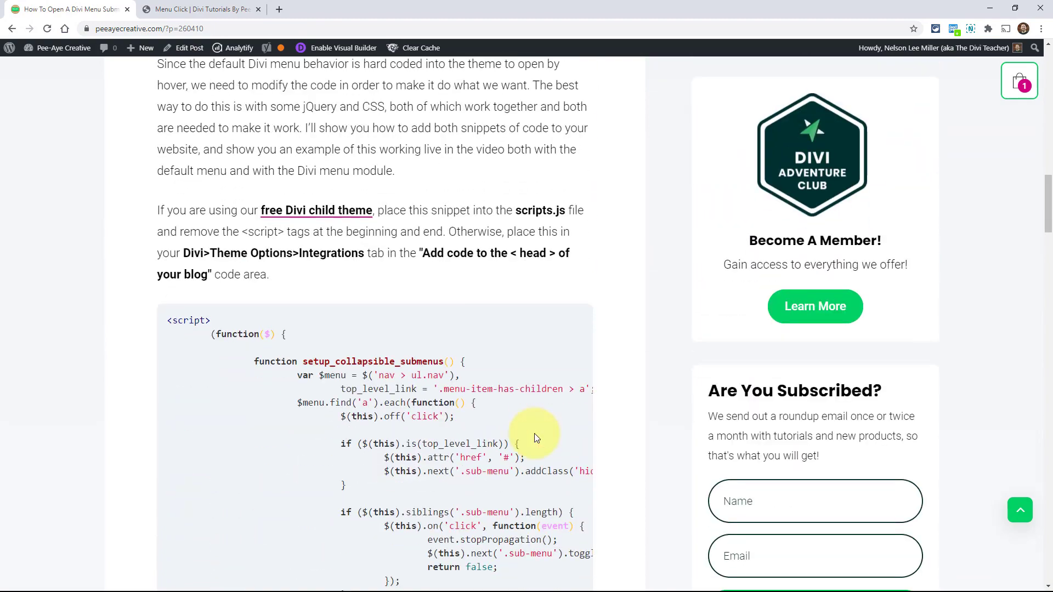
pyautogui.scroll(-3)
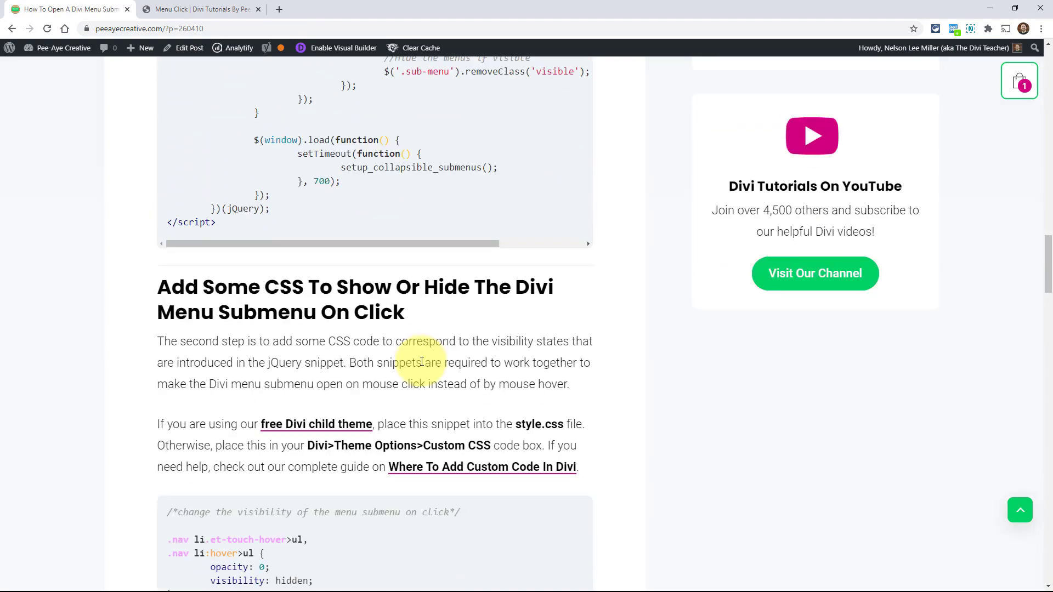
pyautogui.scroll(-3)
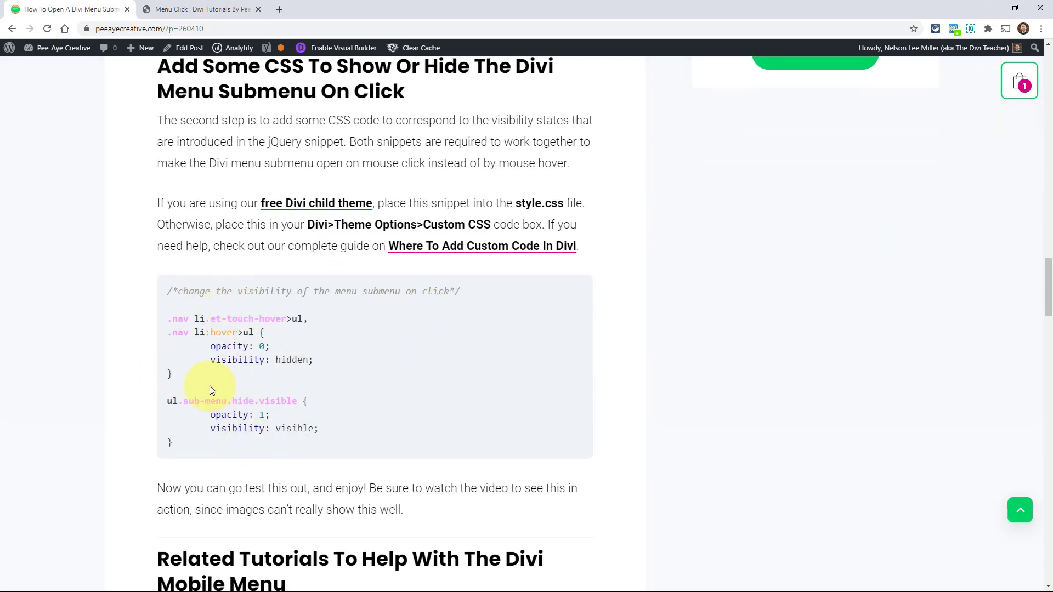
pyautogui.moveTo(227, 389)
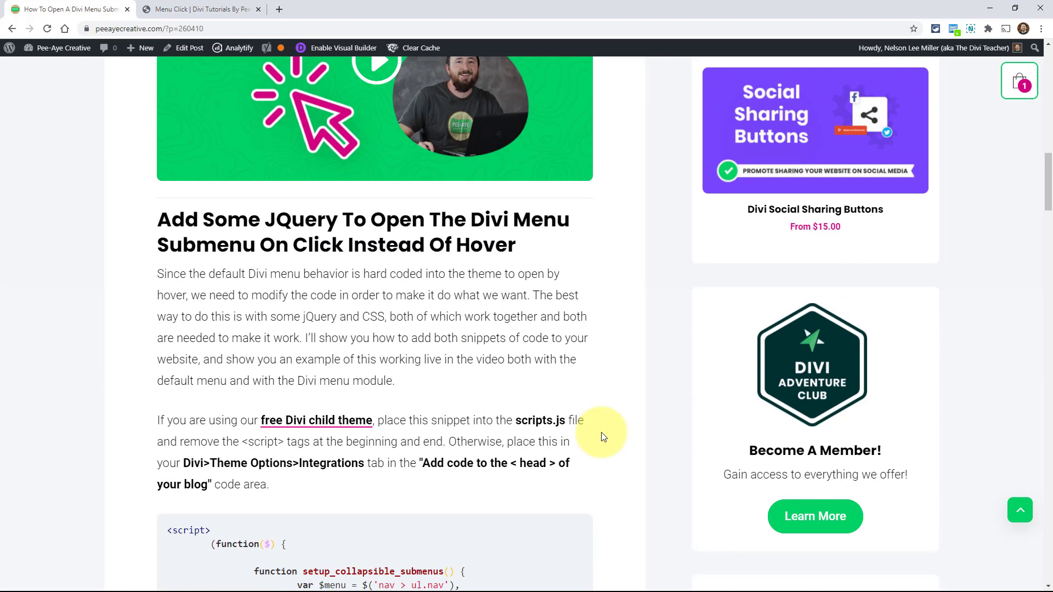
pyautogui.moveTo(617, 445)
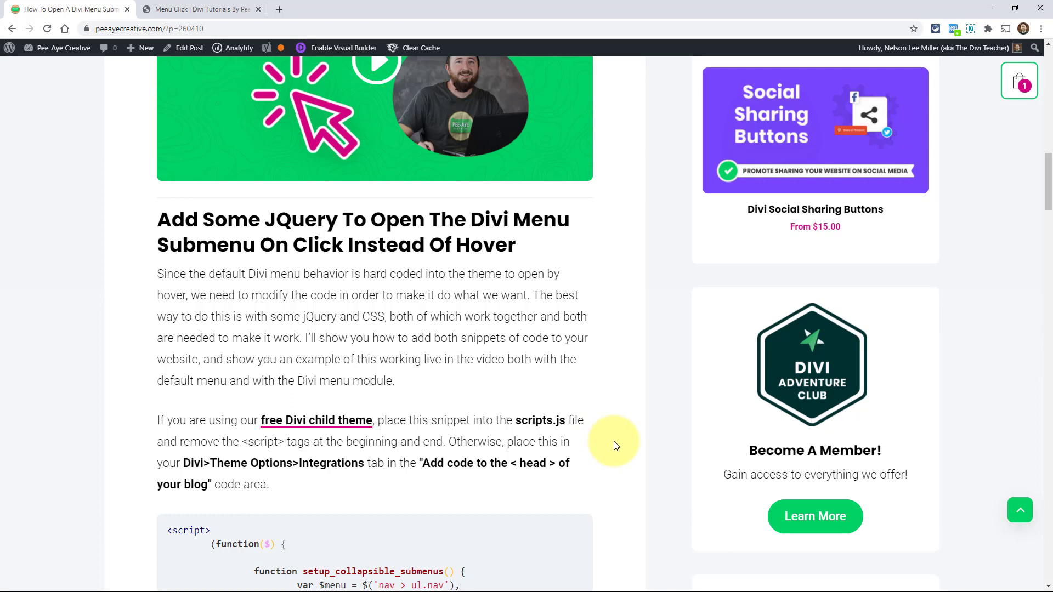
pyautogui.scroll(-3)
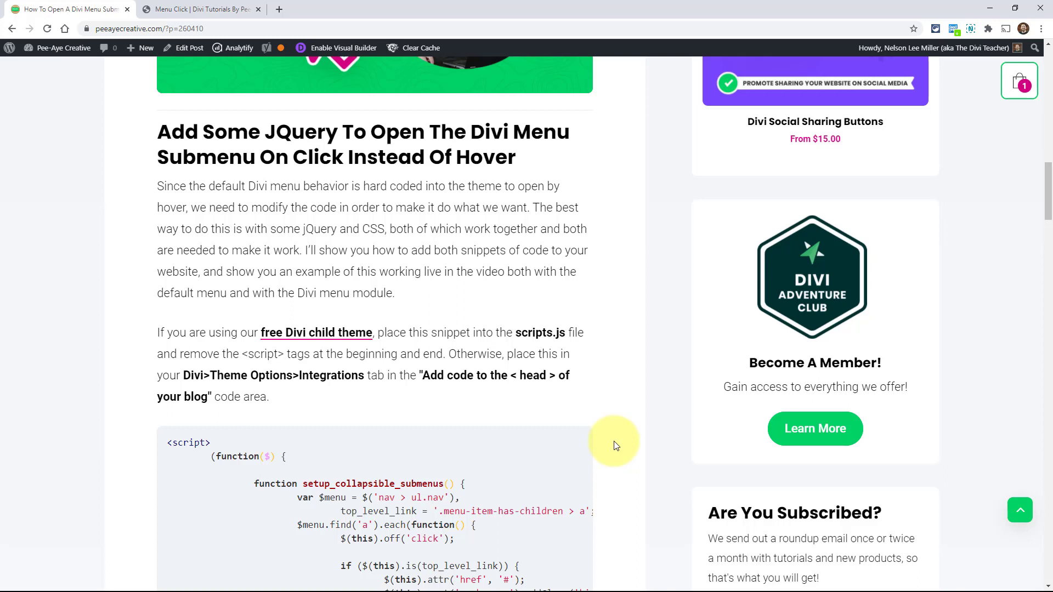
pyautogui.scroll(-3)
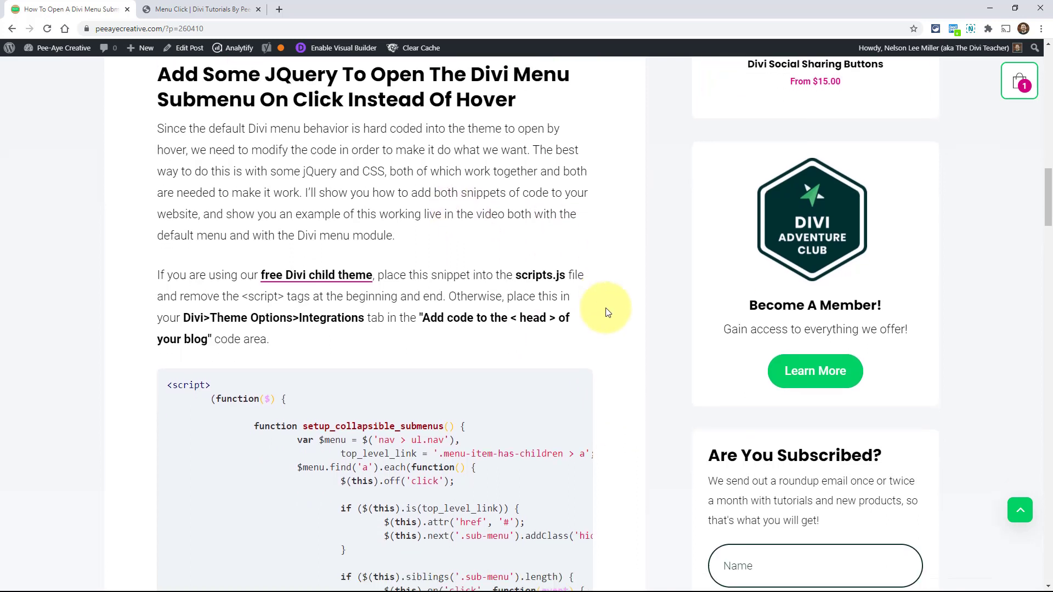
pyautogui.scroll(-3)
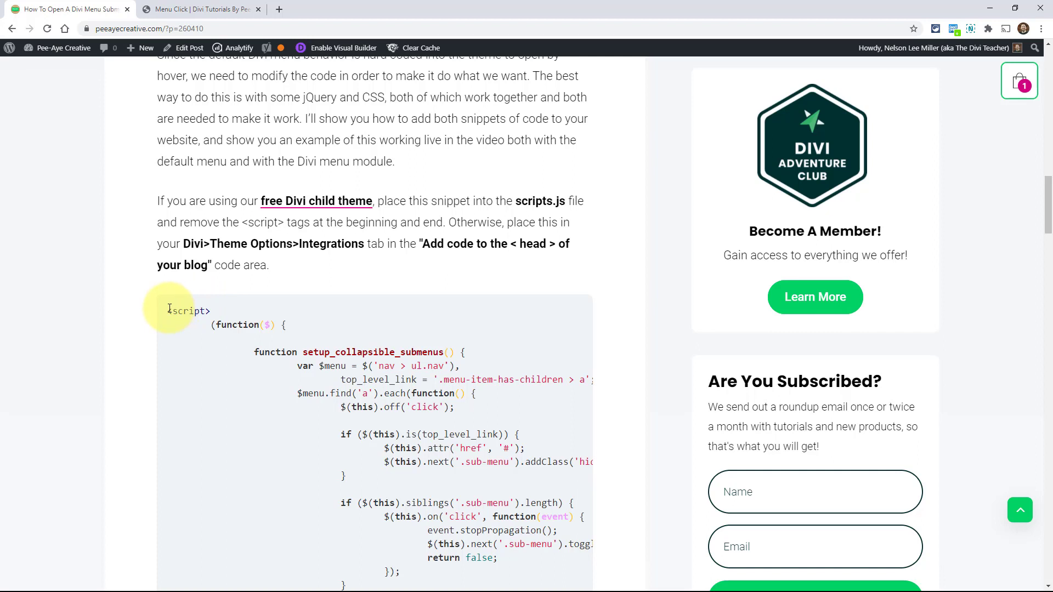
pyautogui.doubleClick(186, 311)
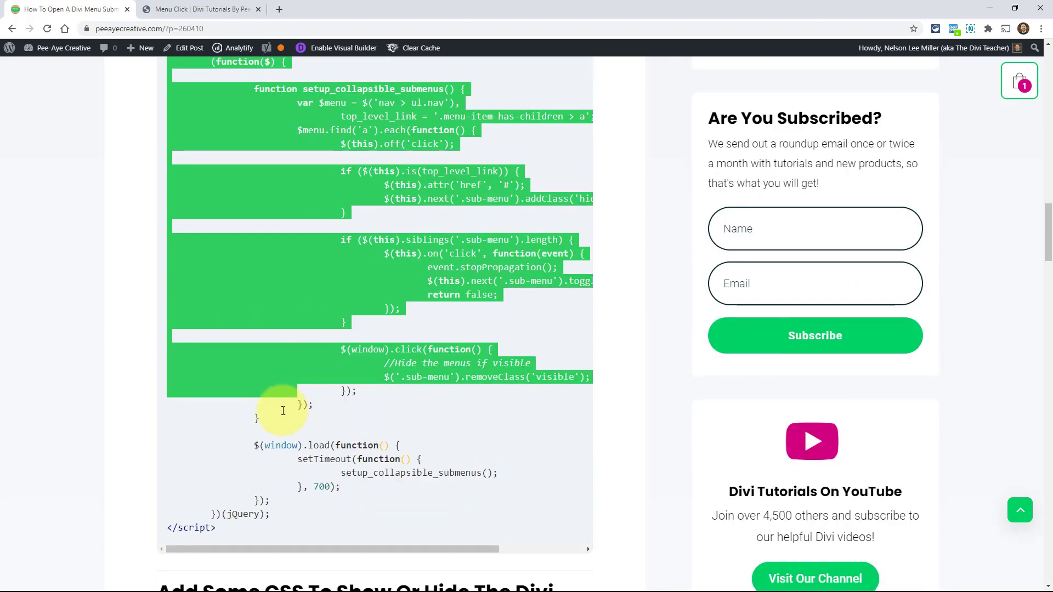
pyautogui.moveTo(284, 411); pyautogui.dragTo(223, 535)
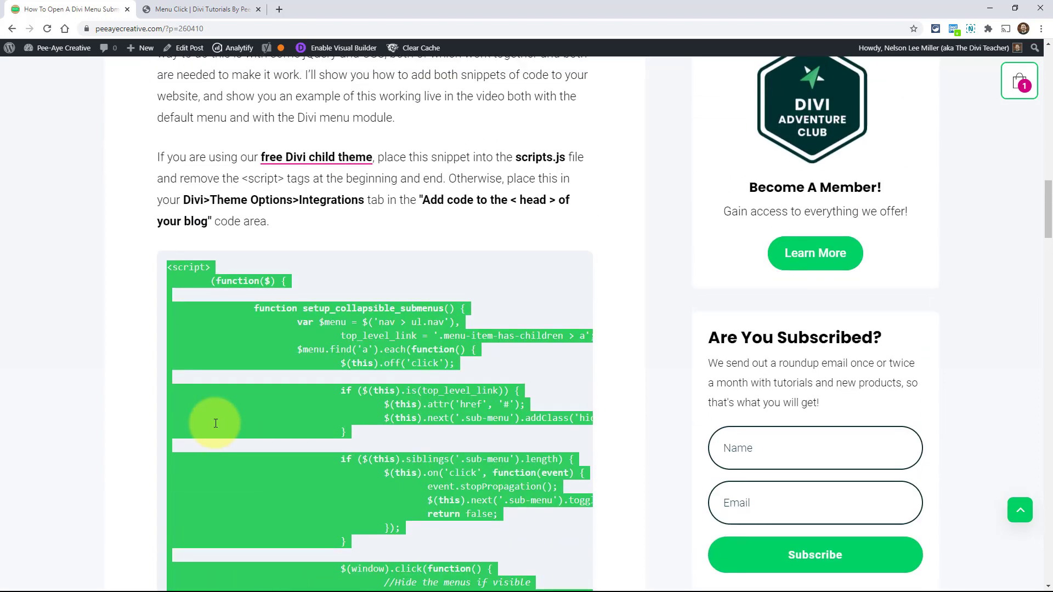
pyautogui.moveTo(202, 369)
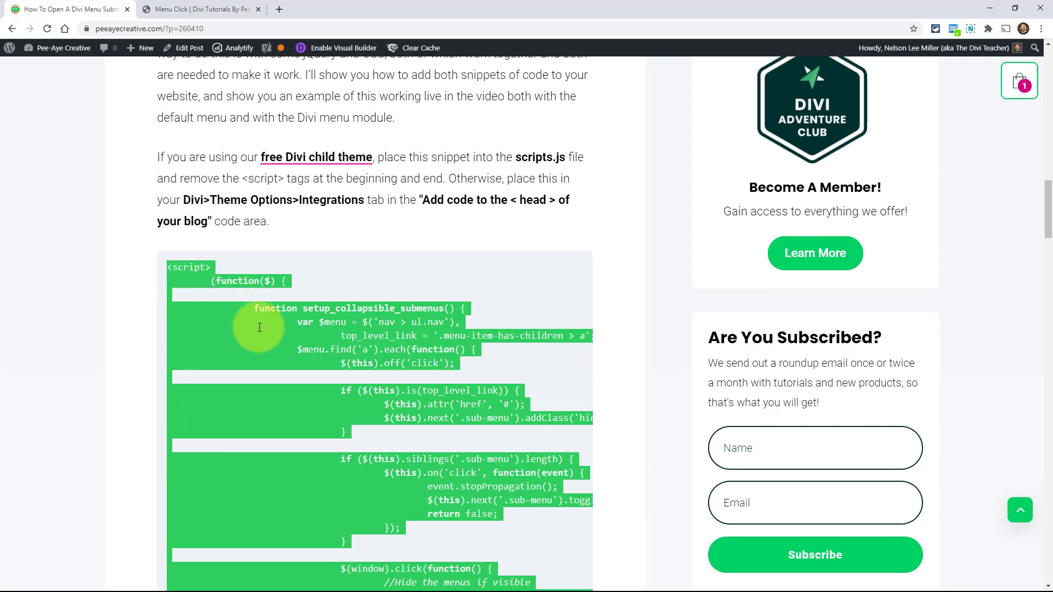
pyautogui.scroll(-3)
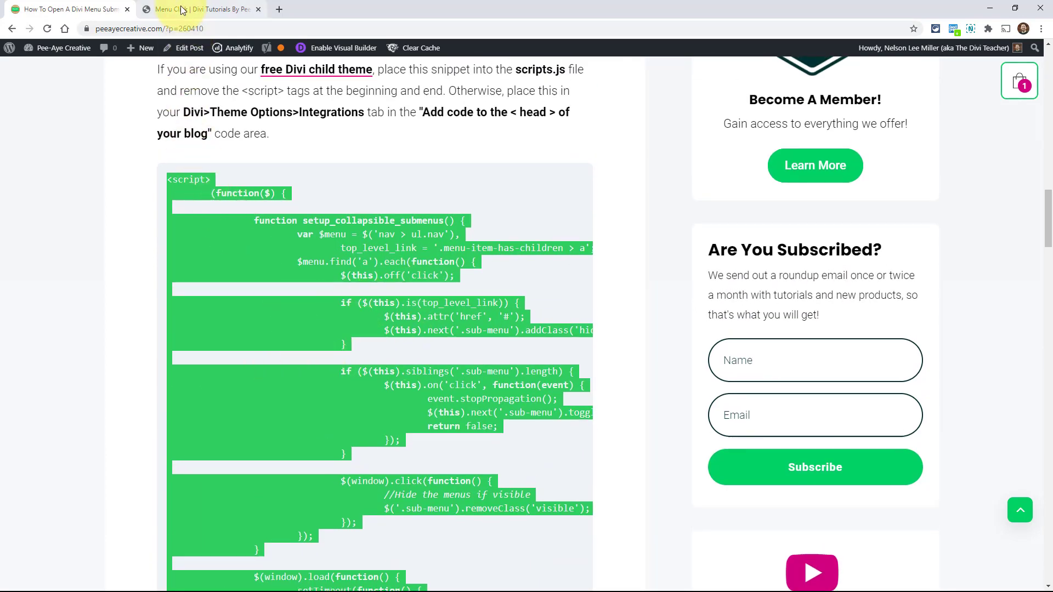
# - From the demo site's dashboard, go to Divi > Theme Options > Integration
pyautogui.click(196, 8)
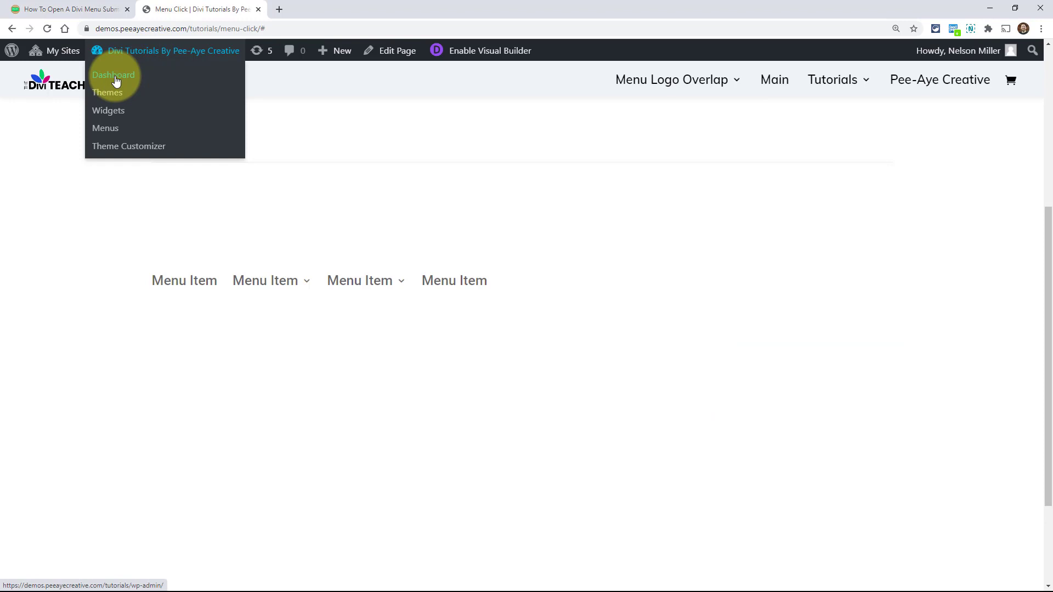
pyautogui.click(113, 74)
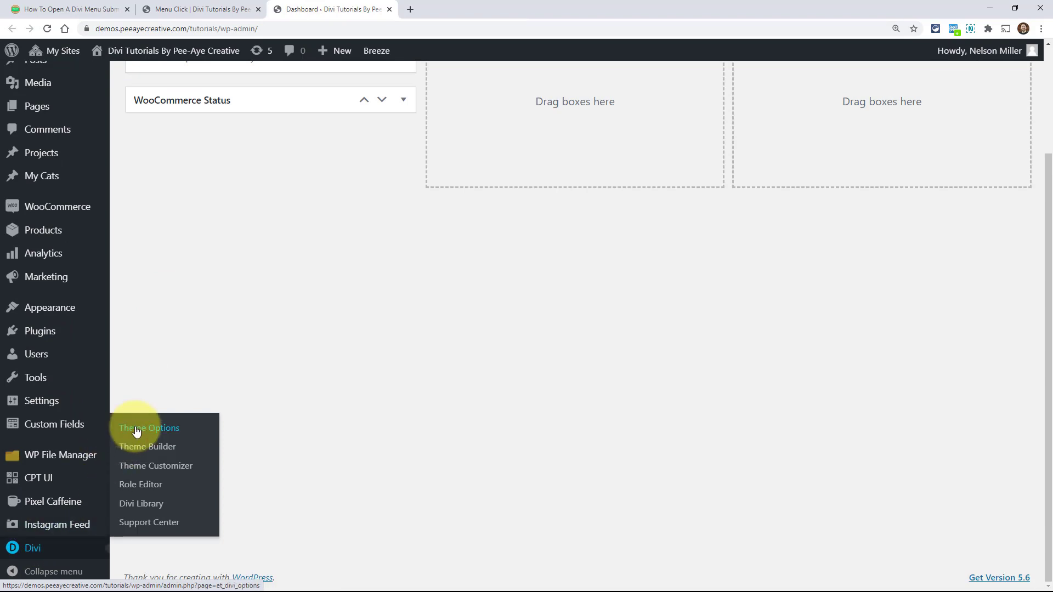
pyautogui.click(149, 428)
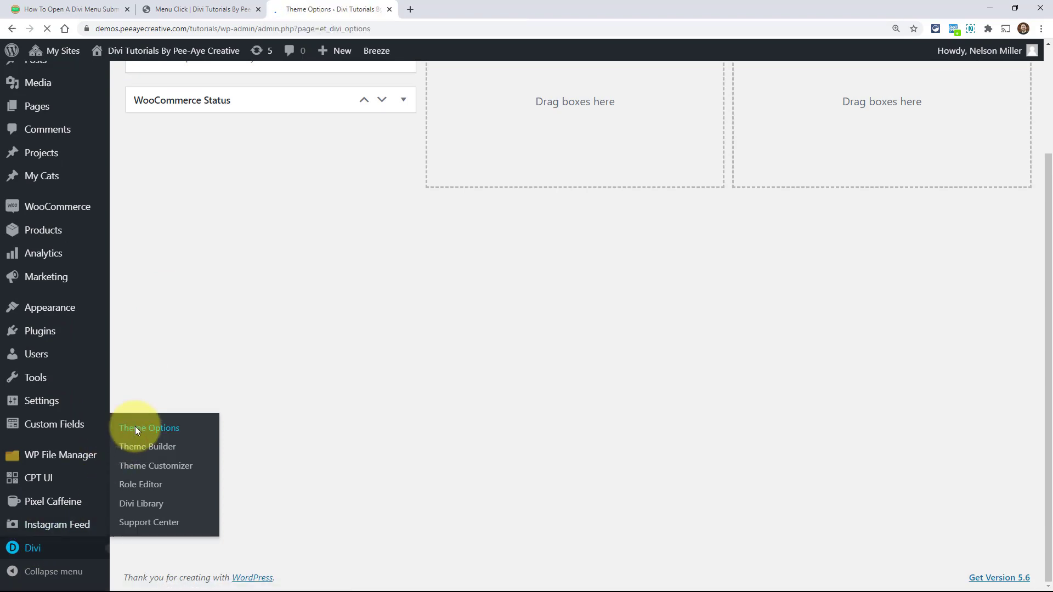
pyautogui.click(148, 428)
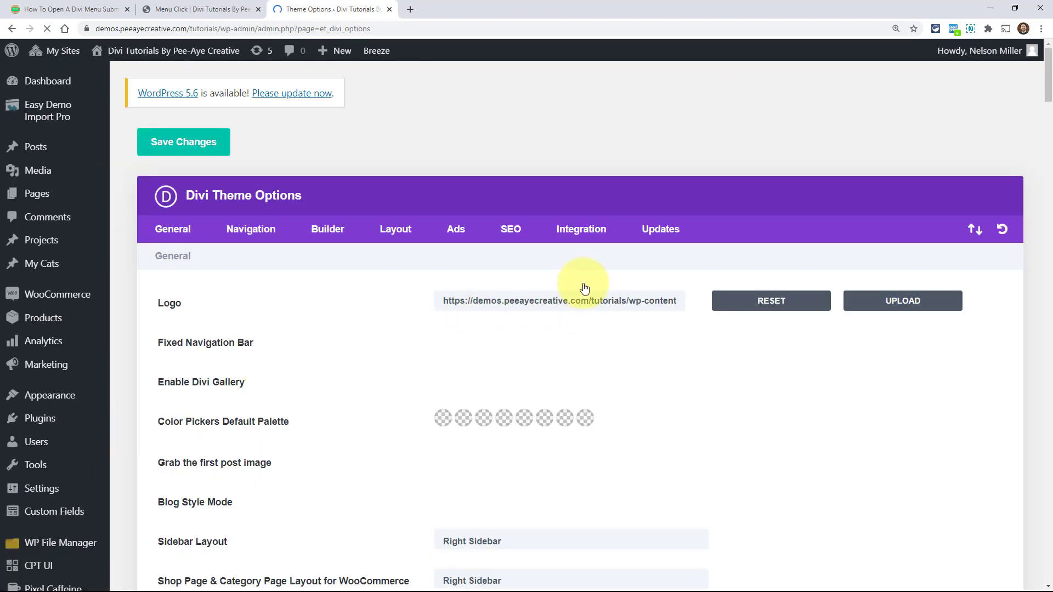
pyautogui.click(582, 230)
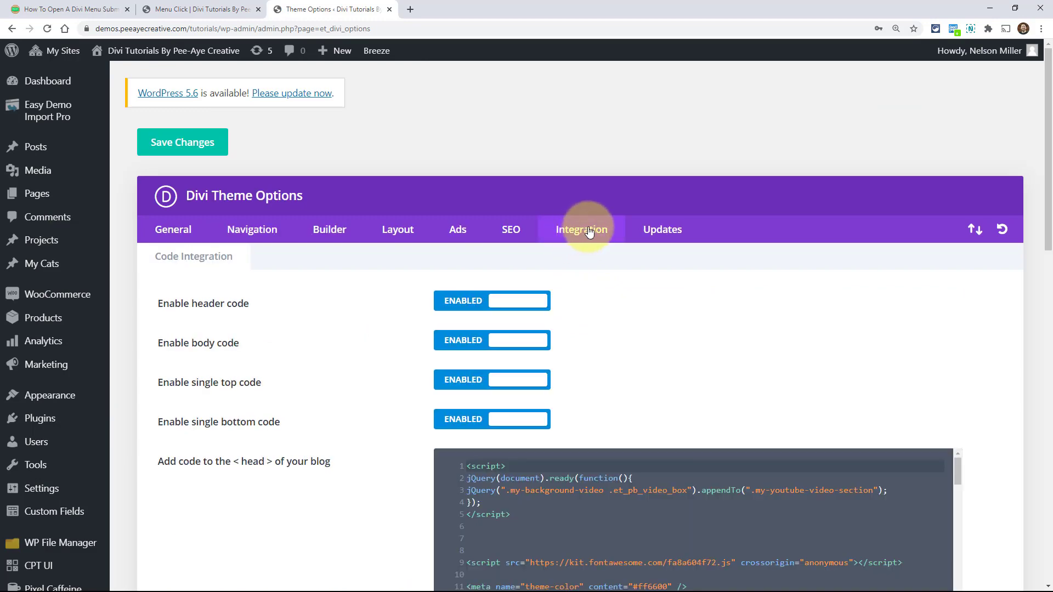
# - Paste the click-to-open submenu jQuery script at the end of the head code box
pyautogui.scroll(-3)
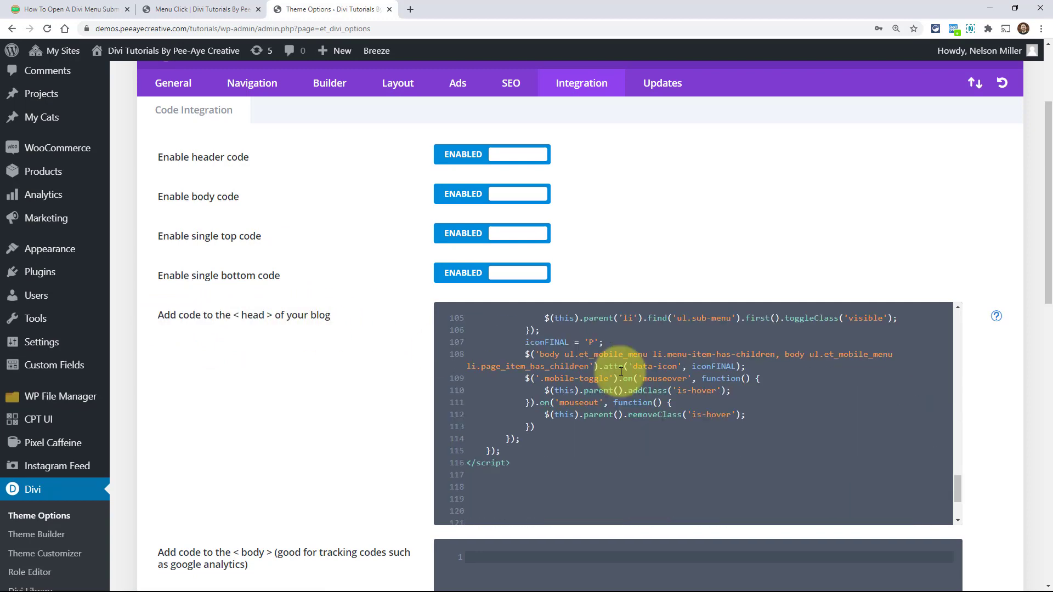
pyautogui.click(490, 386)
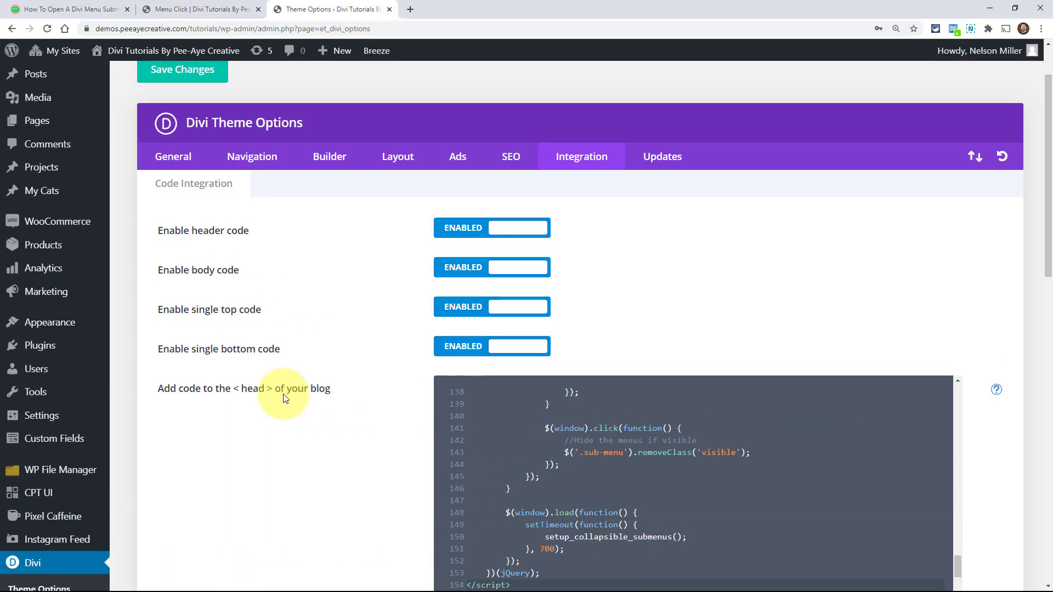
pyautogui.click(181, 71)
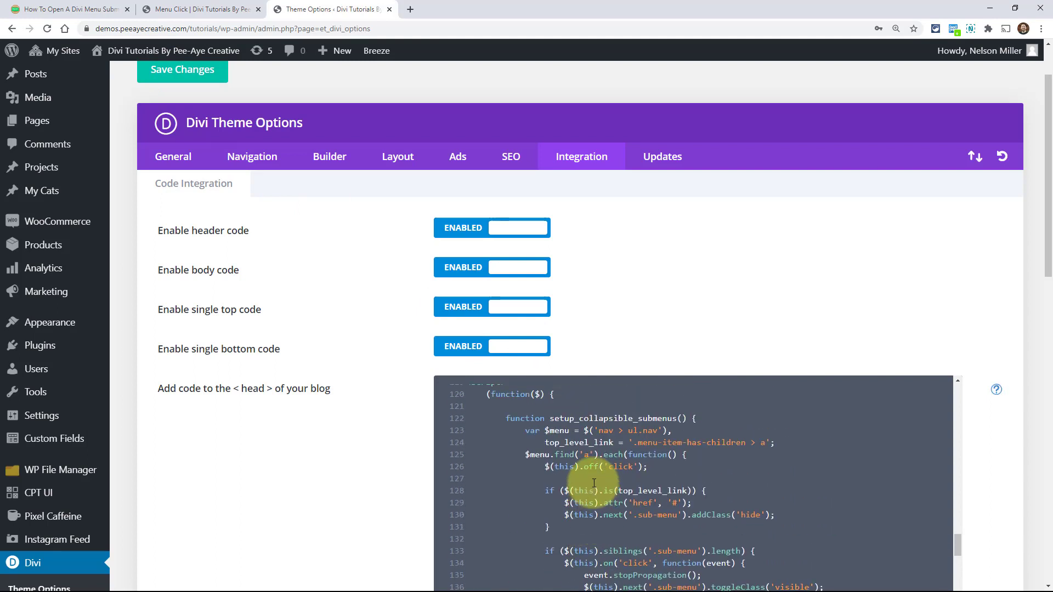
pyautogui.moveTo(524, 441)
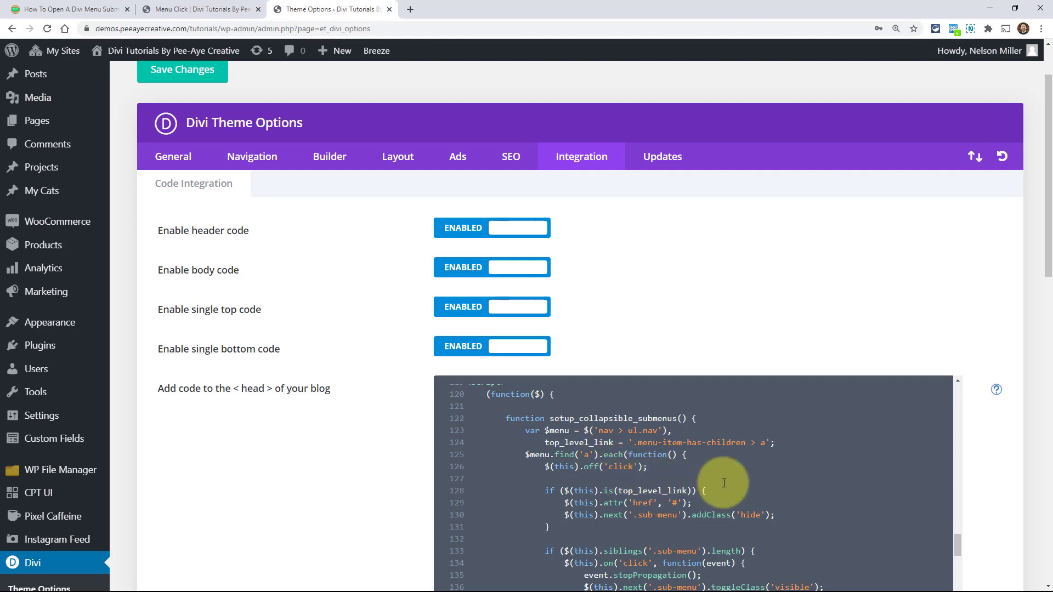
pyautogui.scroll(-3)
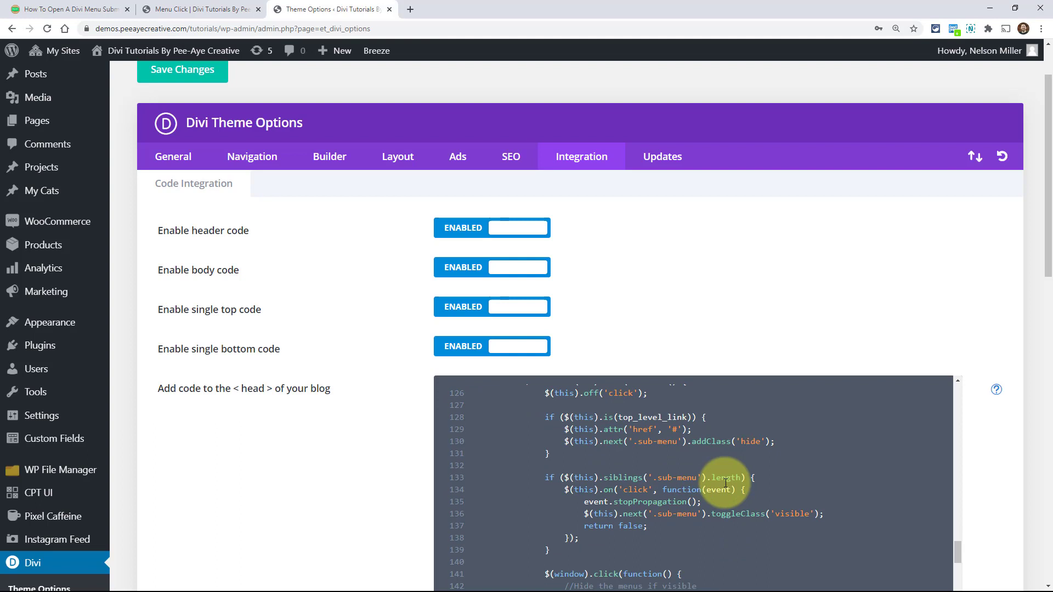
pyautogui.moveTo(716, 502)
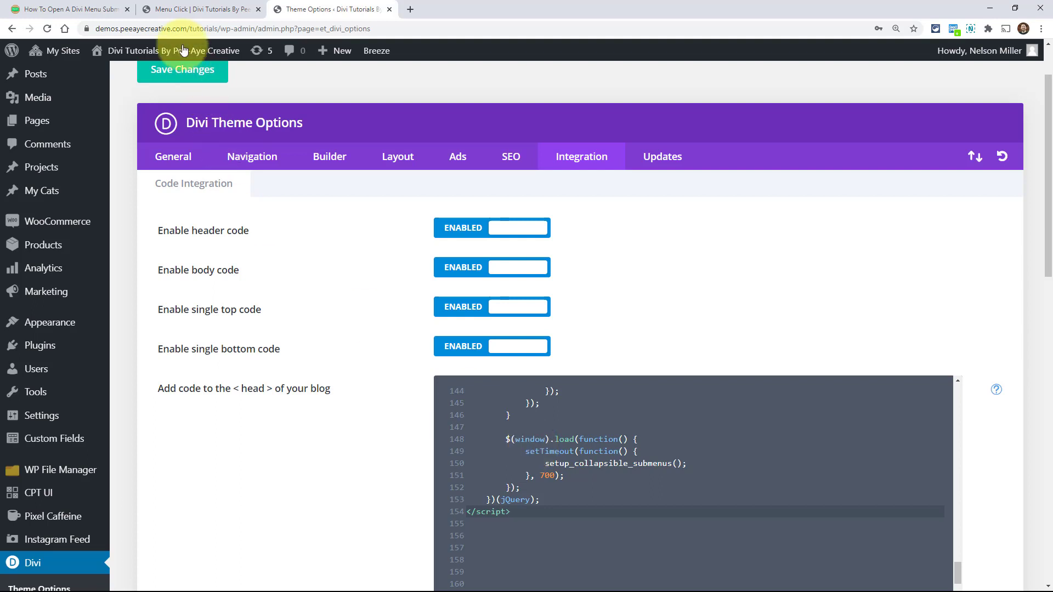
pyautogui.moveTo(83, 9)
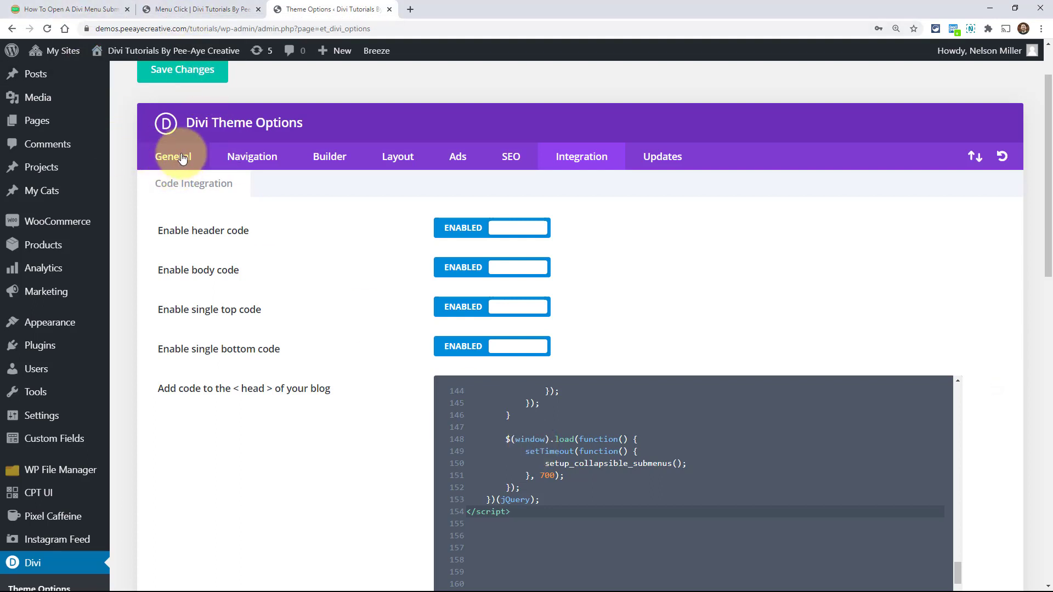
# - Show the General settings scrolled down to the Custom CSS box with its existing rules
pyautogui.click(173, 155)
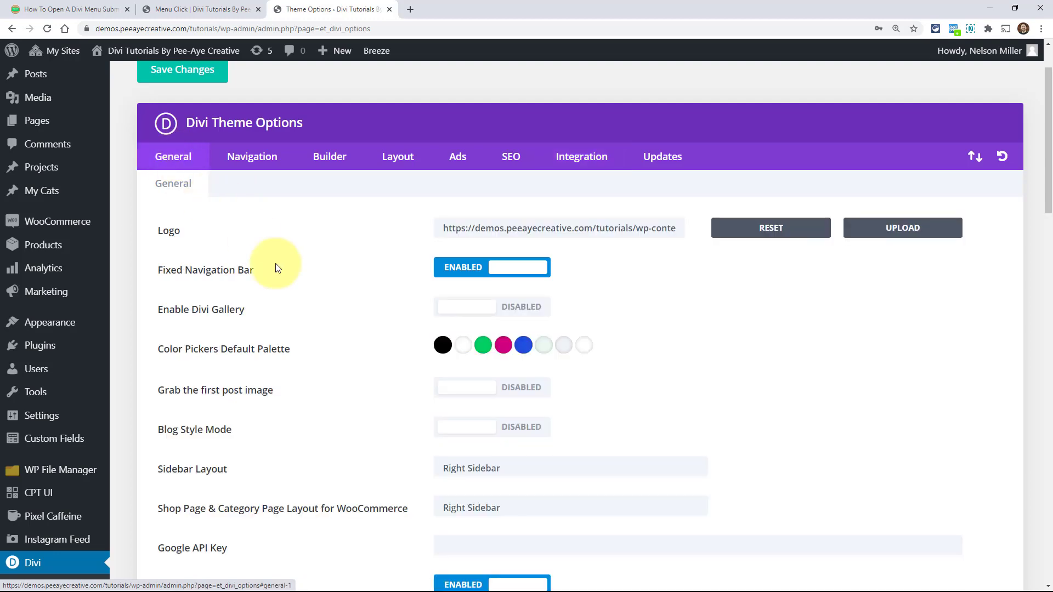
pyautogui.scroll(-3)
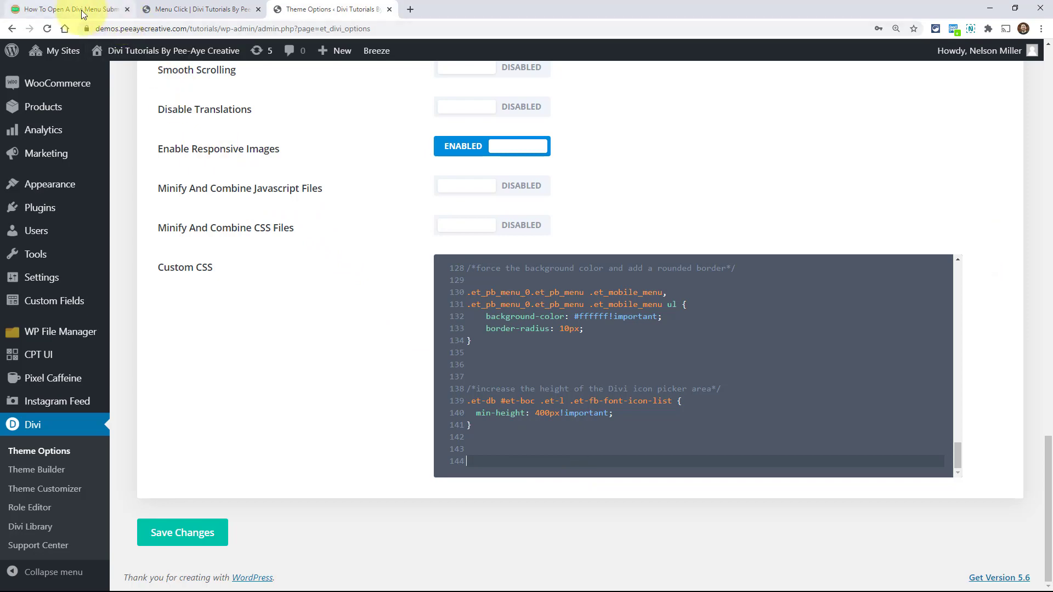
# - Select and copy the submenu show/hide CSS snippet from the tutorial, then return to Theme Options
pyautogui.click(66, 11)
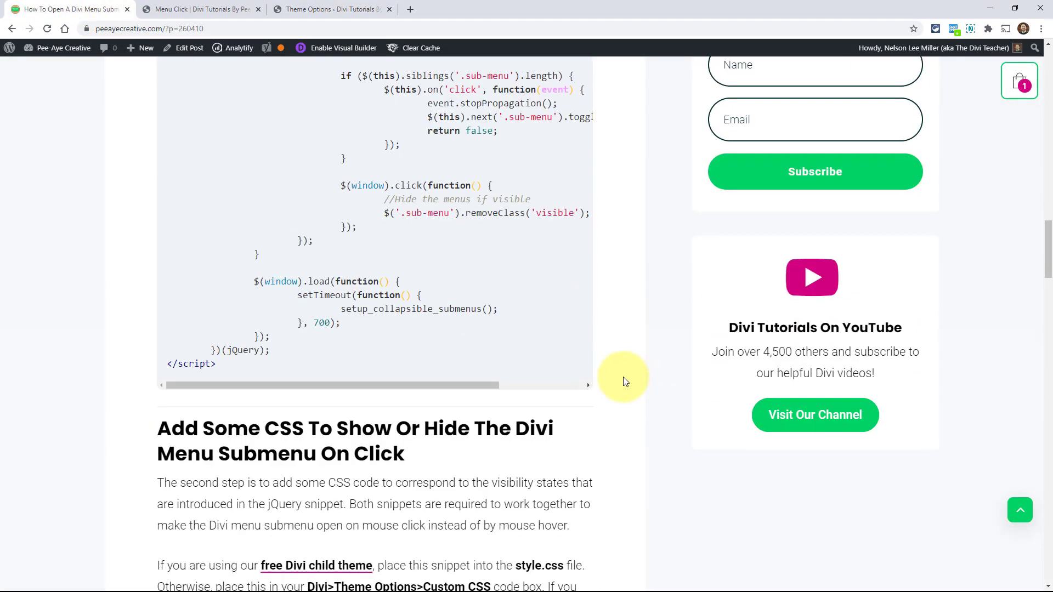
pyautogui.scroll(-3)
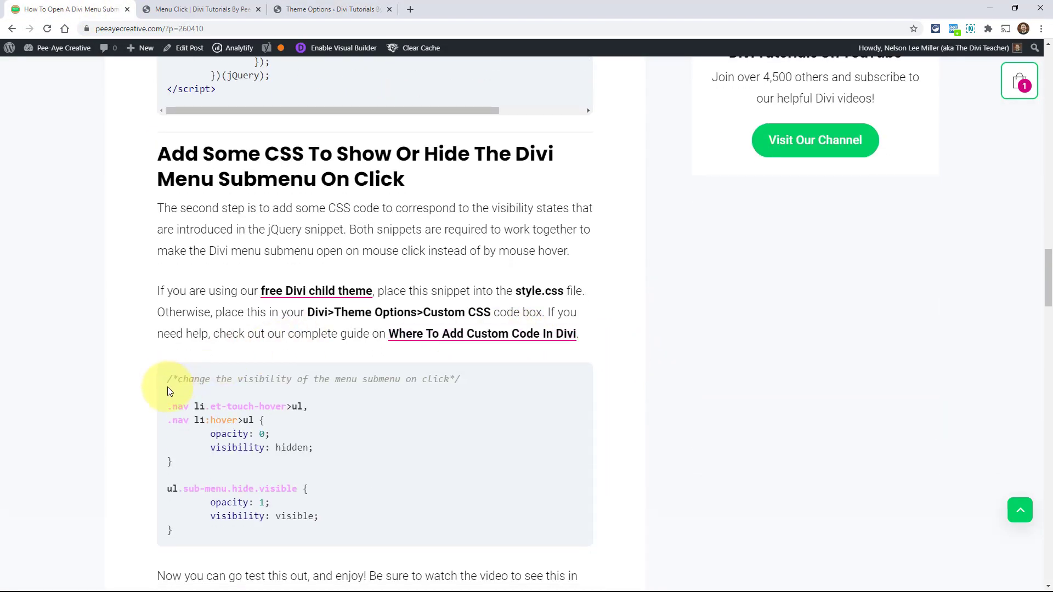
pyautogui.moveTo(168, 378); pyautogui.dragTo(178, 534)
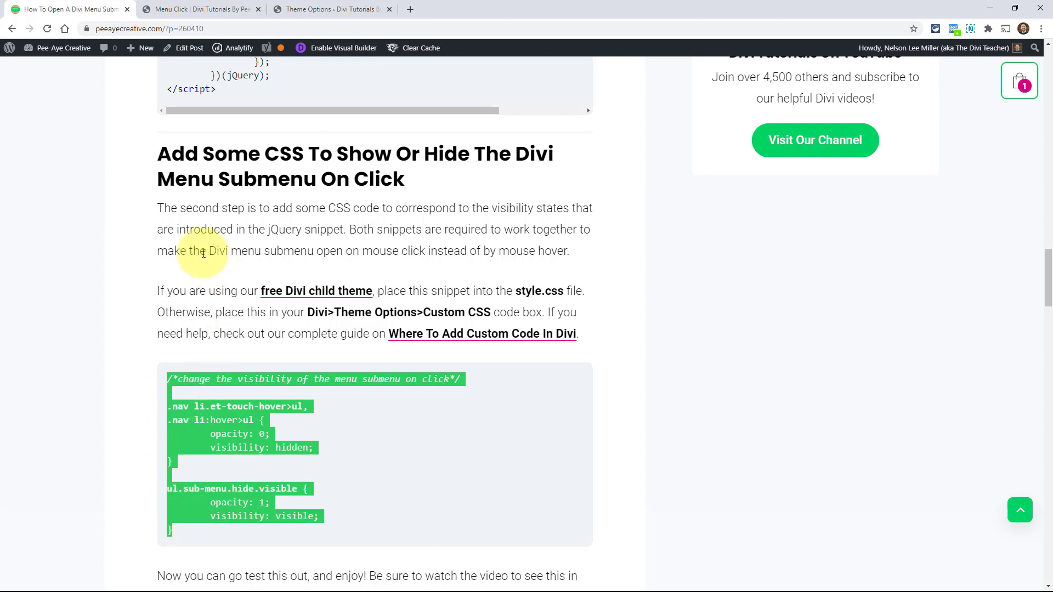
pyautogui.click(335, 9)
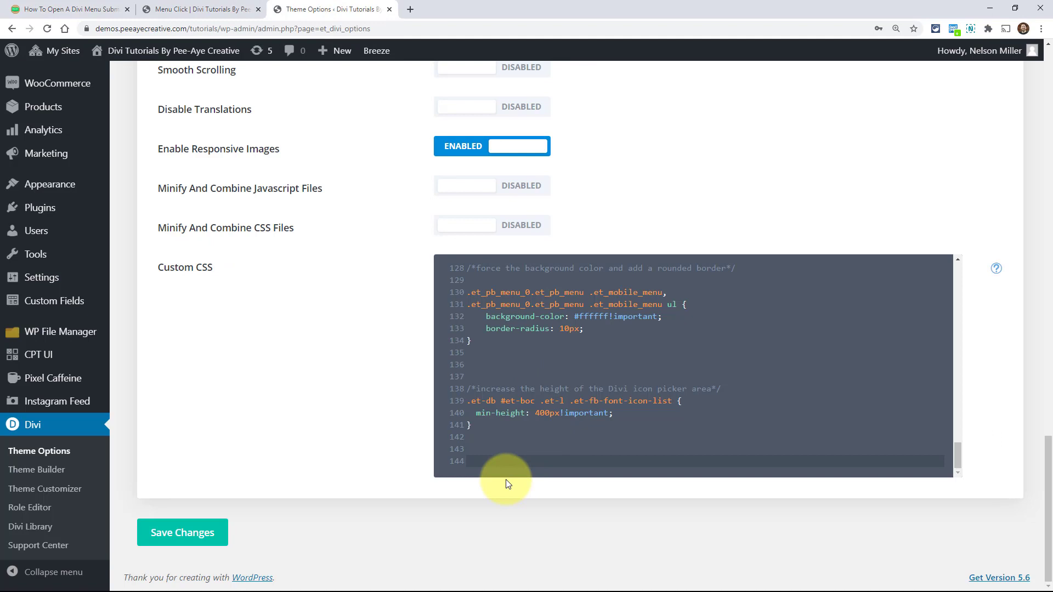
# - Paste the submenu visibility CSS at the end of Custom CSS and save the theme options
pyautogui.click(476, 461)
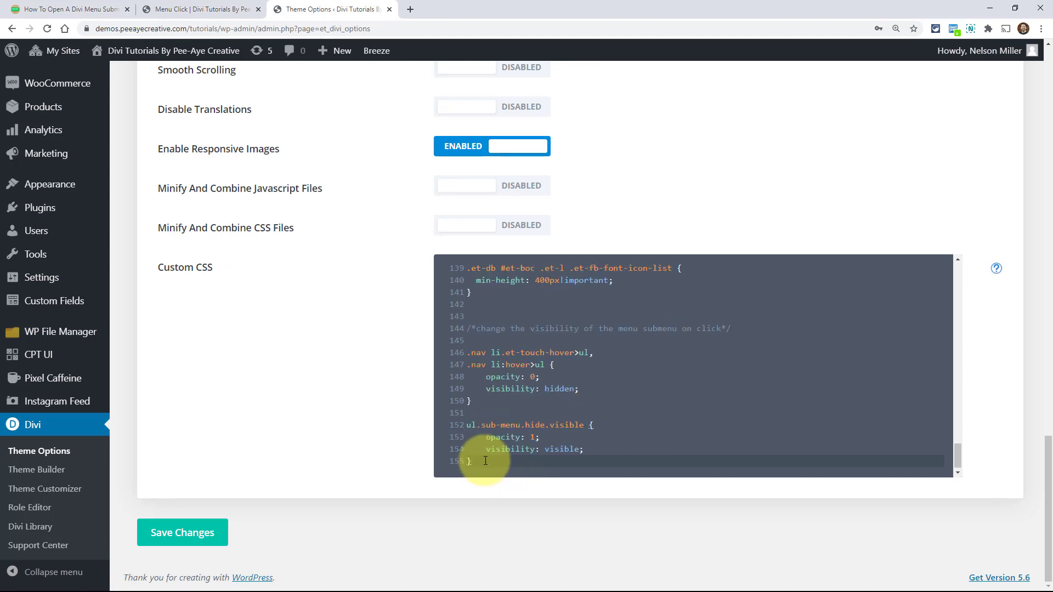
pyautogui.moveTo(263, 508)
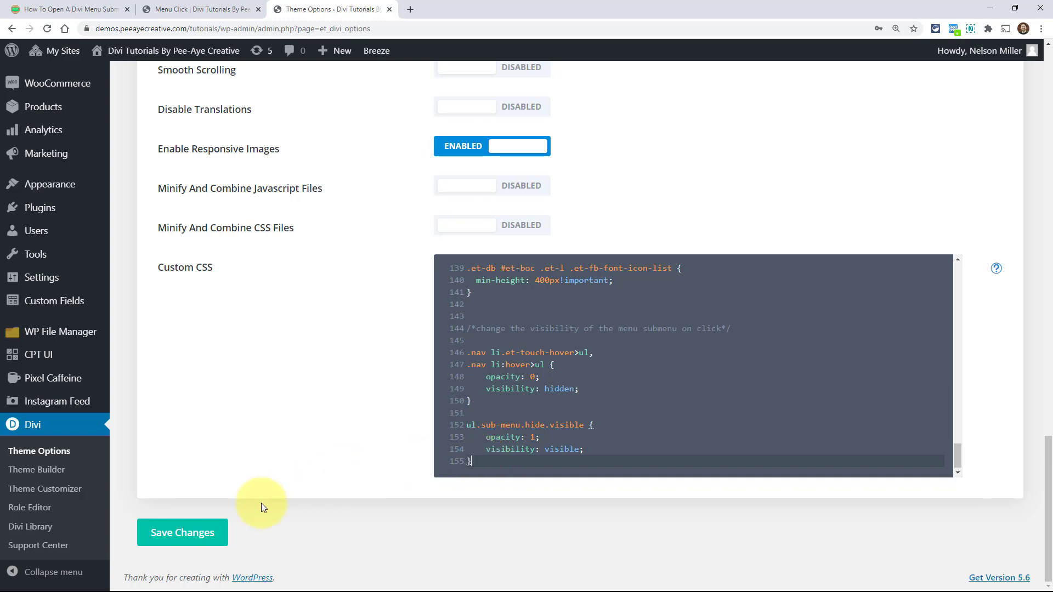
pyautogui.click(182, 532)
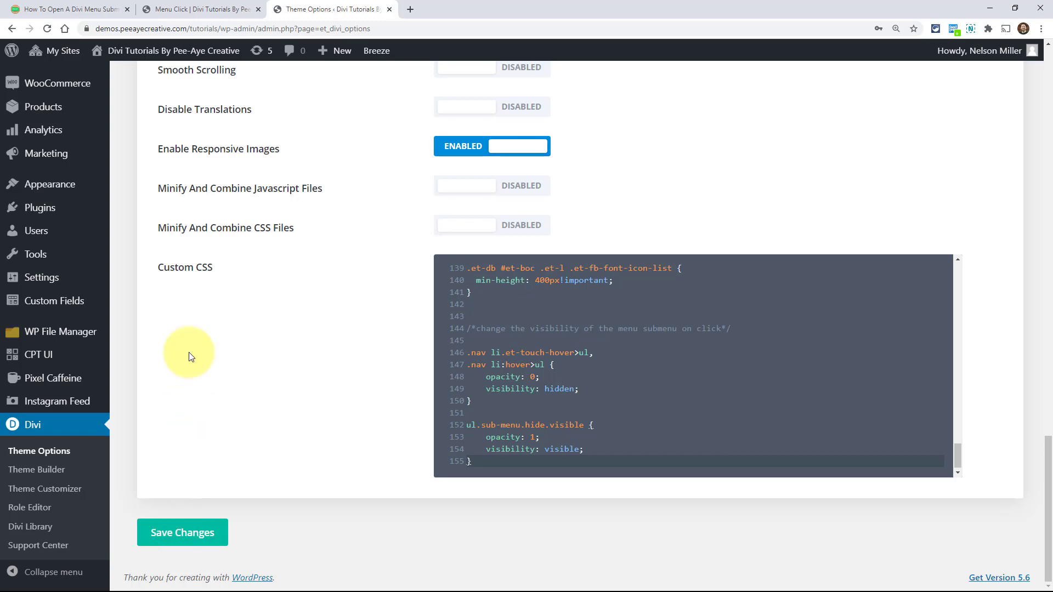
pyautogui.click(197, 9)
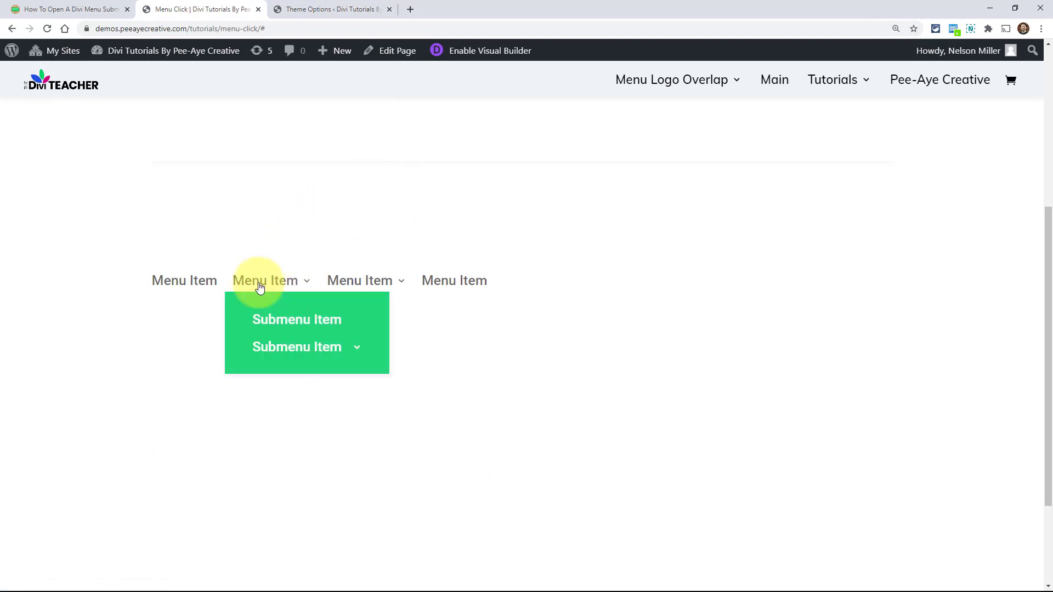
pyautogui.moveTo(287, 264)
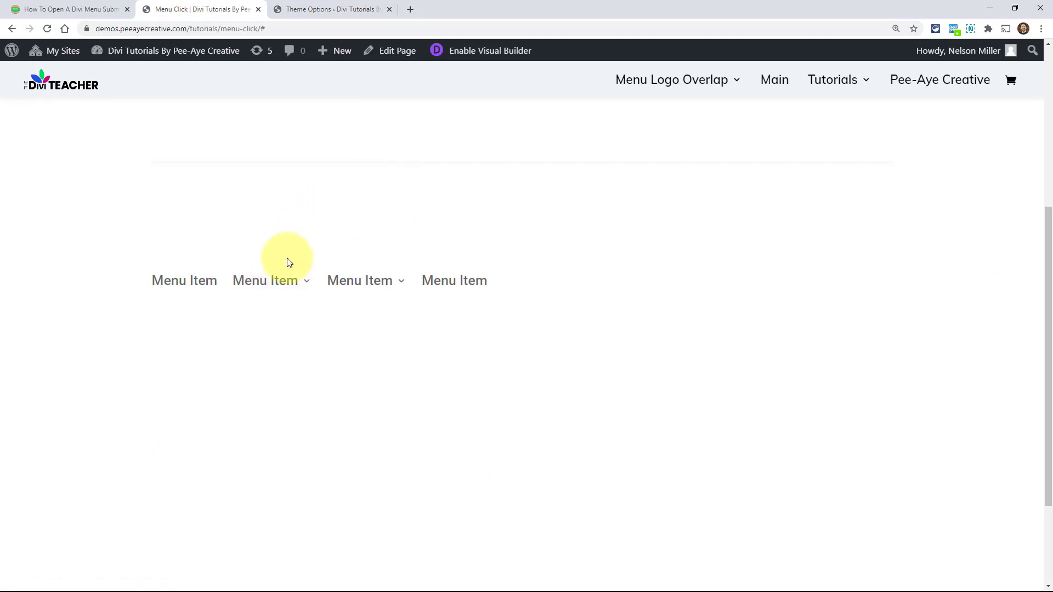
pyautogui.moveTo(655, 82)
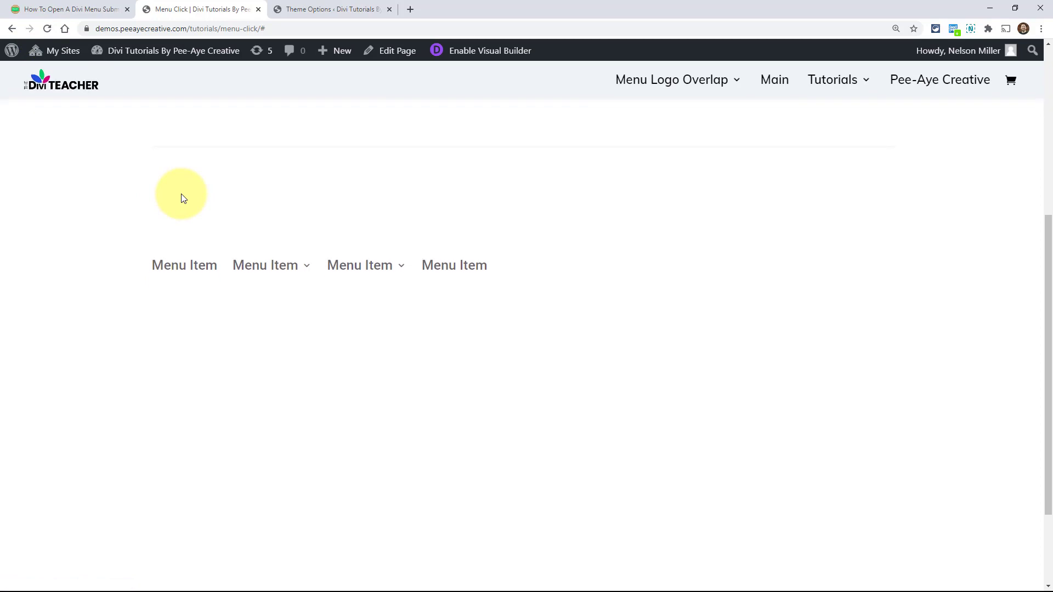
pyautogui.moveTo(652, 132)
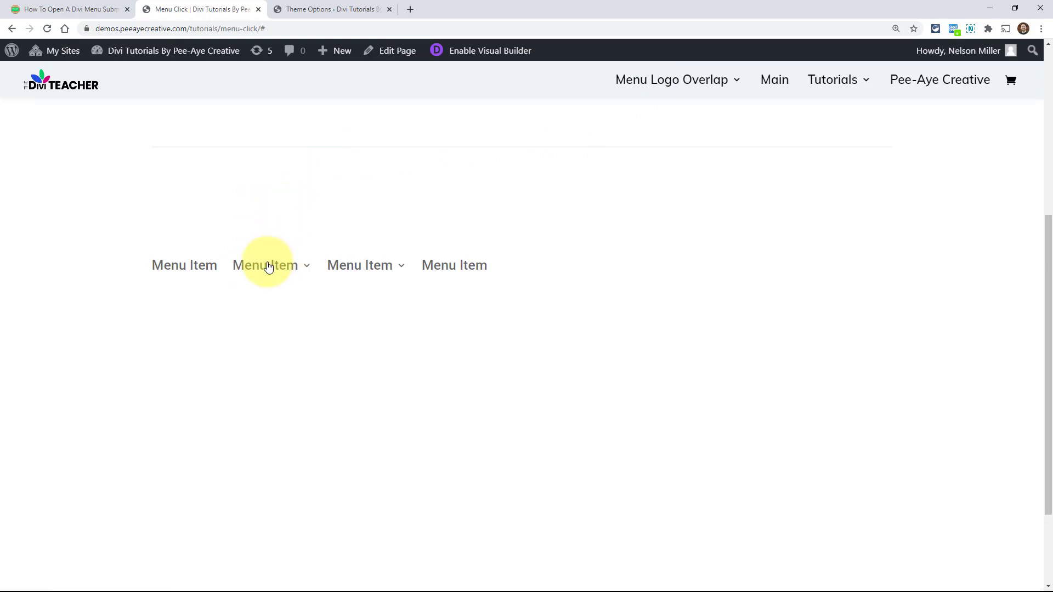
# - Verify the menu module's second item submenu and nested submenu now open and close on click
pyautogui.click(266, 264)
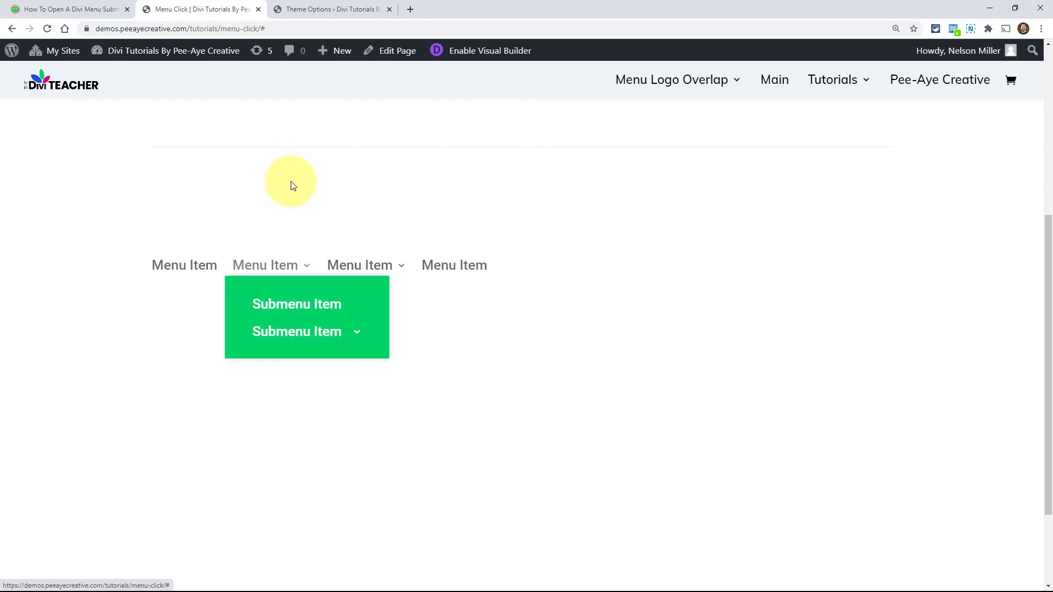
pyautogui.moveTo(413, 189)
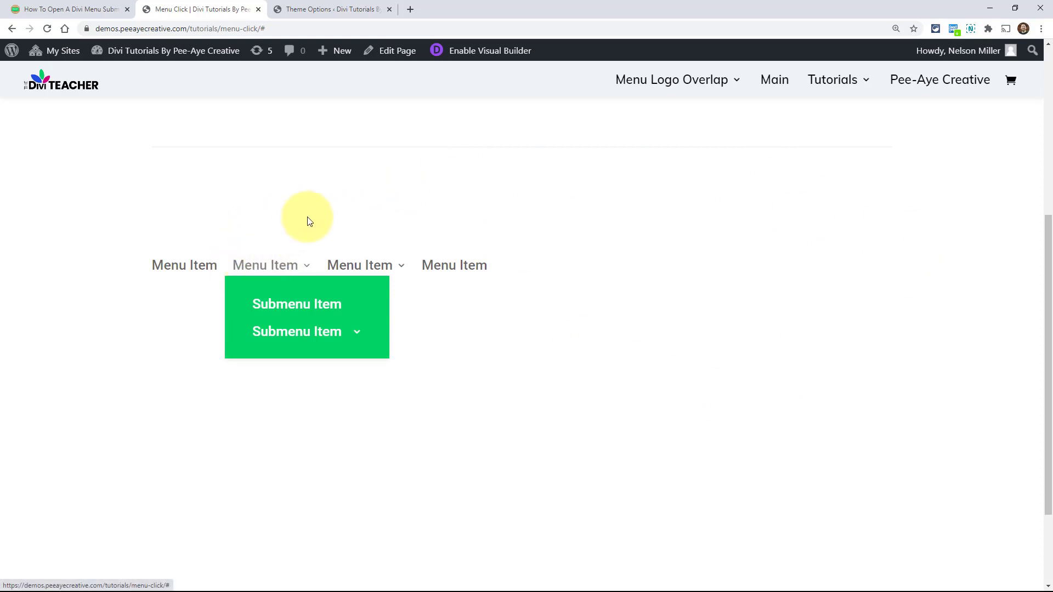
pyautogui.moveTo(965, 255)
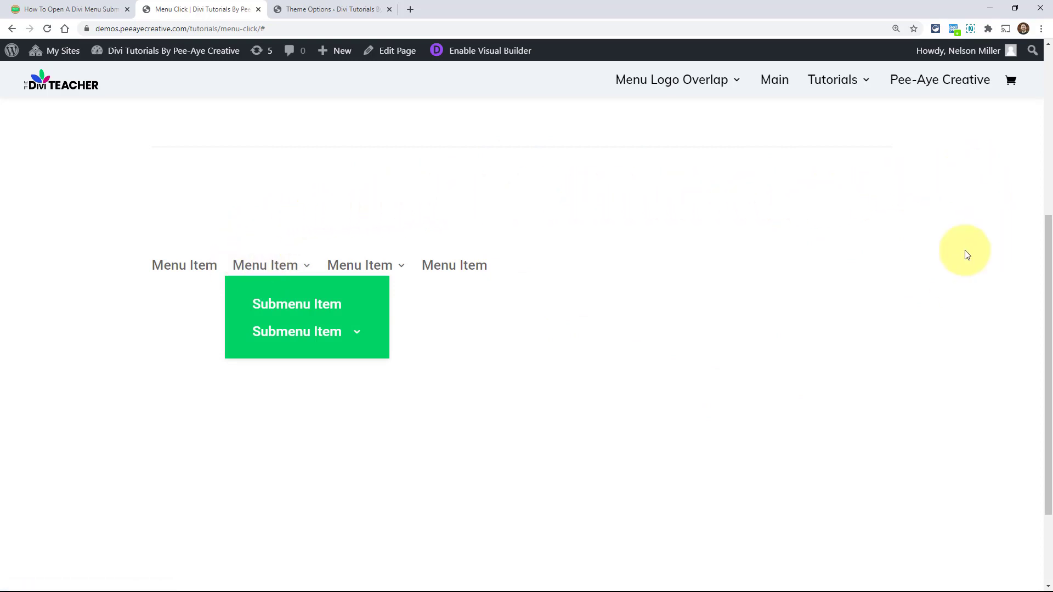
pyautogui.moveTo(251, 205)
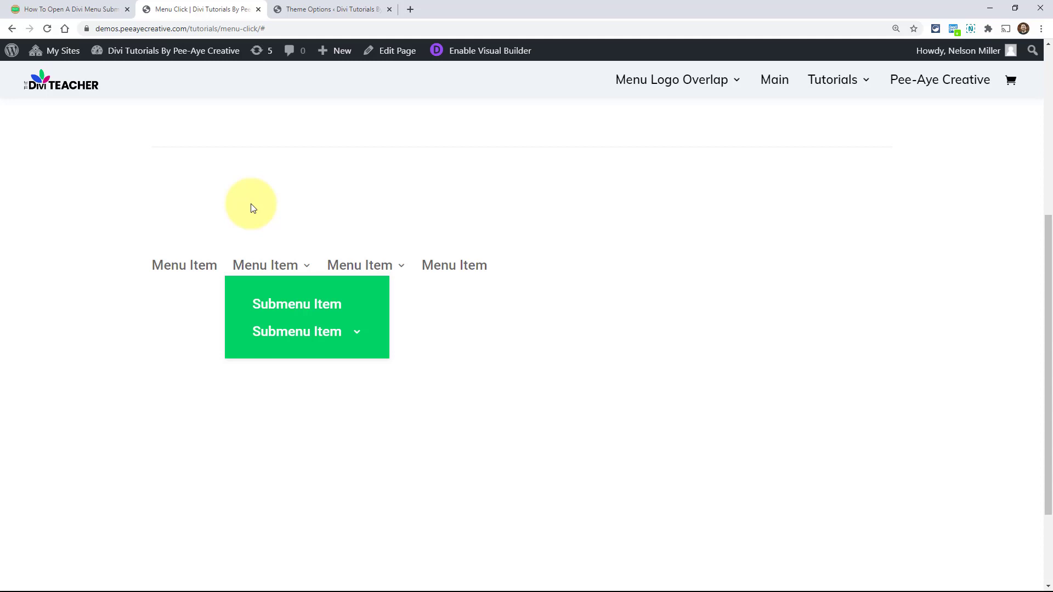
pyautogui.moveTo(289, 338)
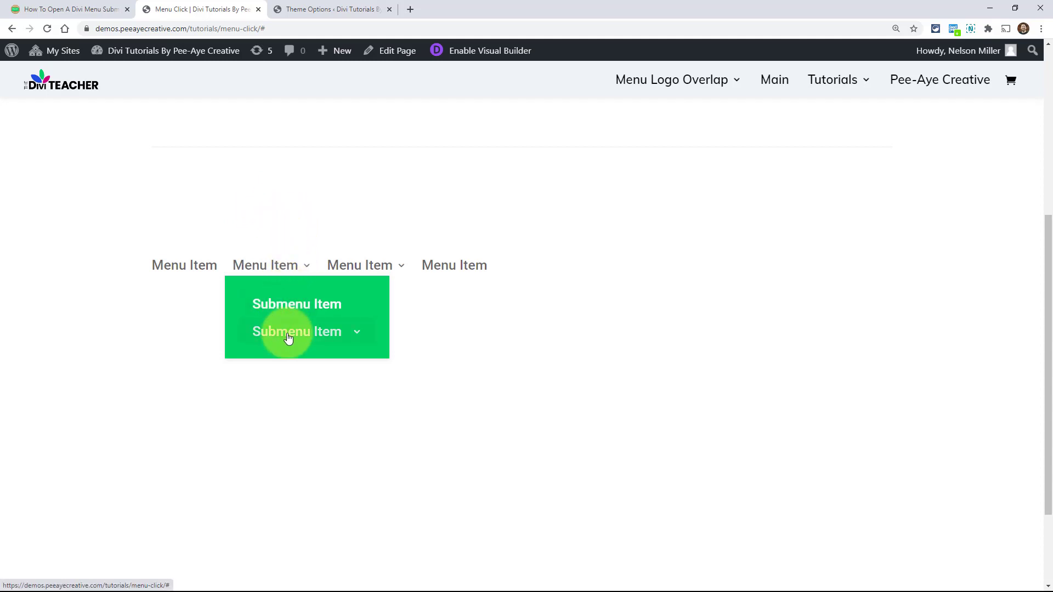
pyautogui.moveTo(312, 344)
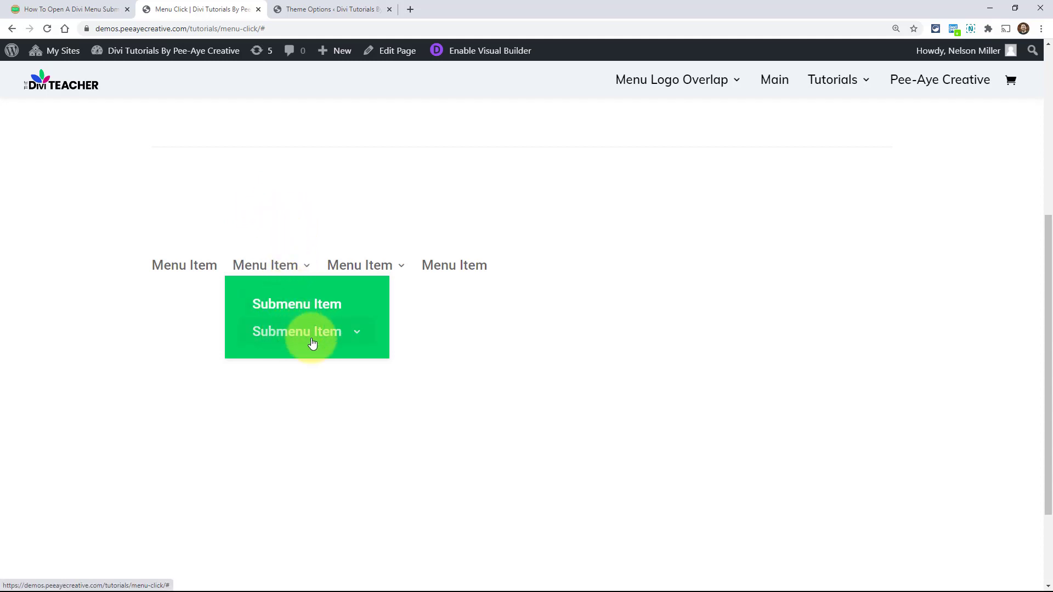
pyautogui.click(297, 331)
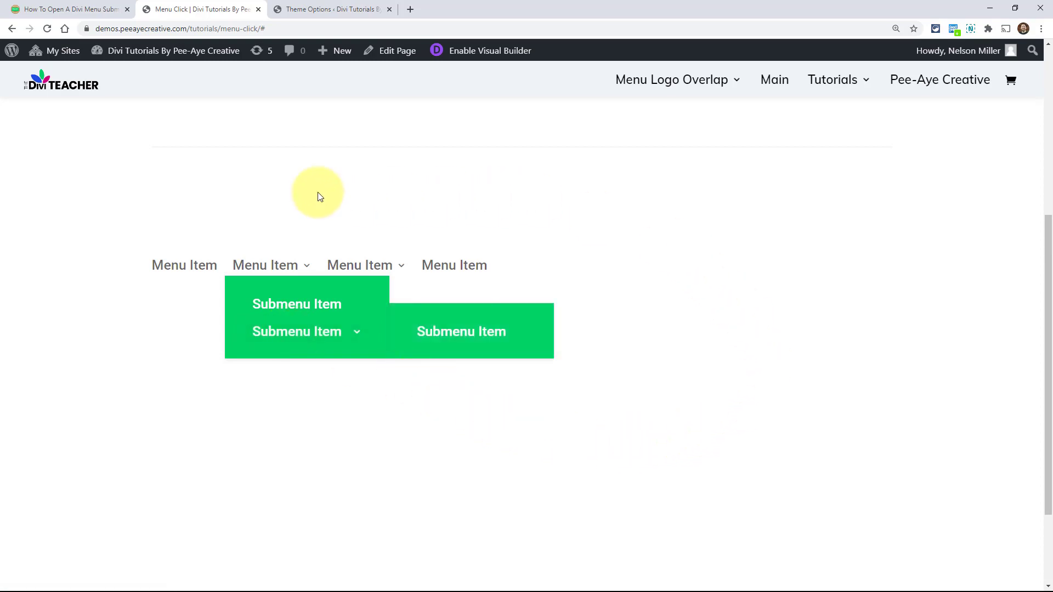
pyautogui.moveTo(290, 331)
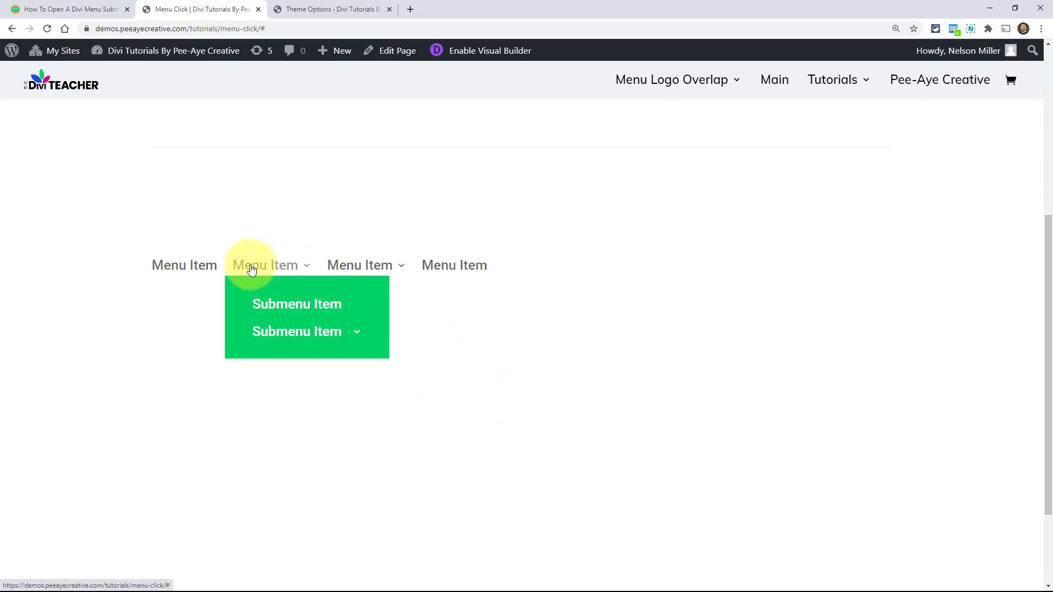
pyautogui.click(456, 497)
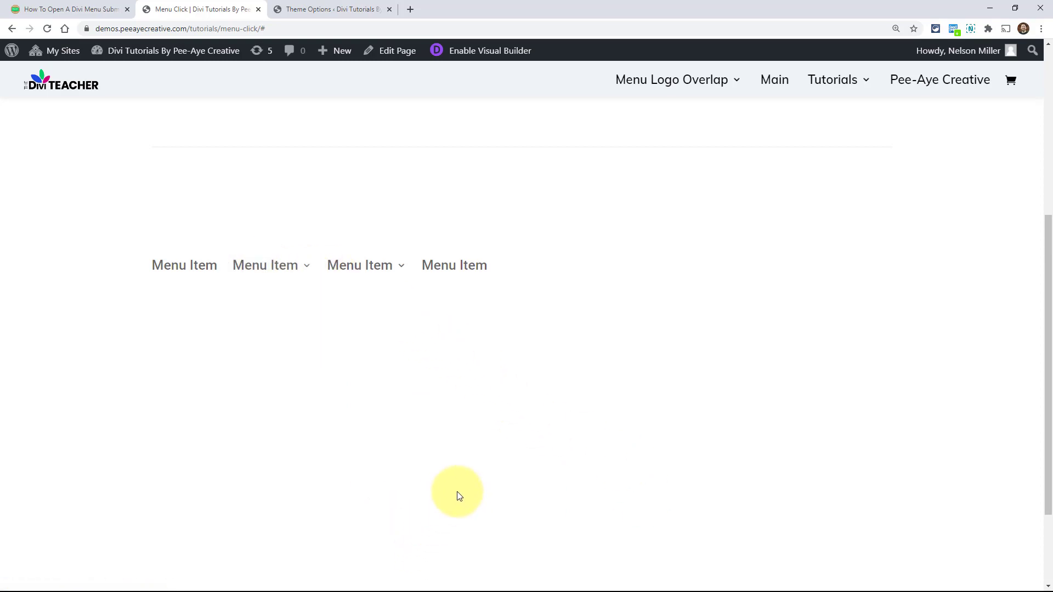
pyautogui.moveTo(258, 272)
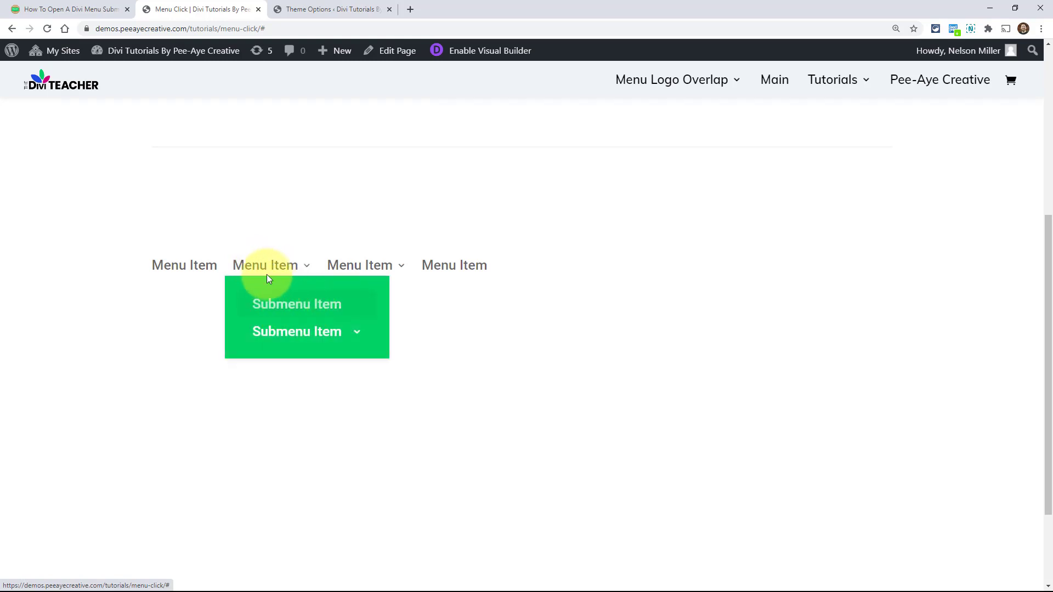
pyautogui.click(264, 265)
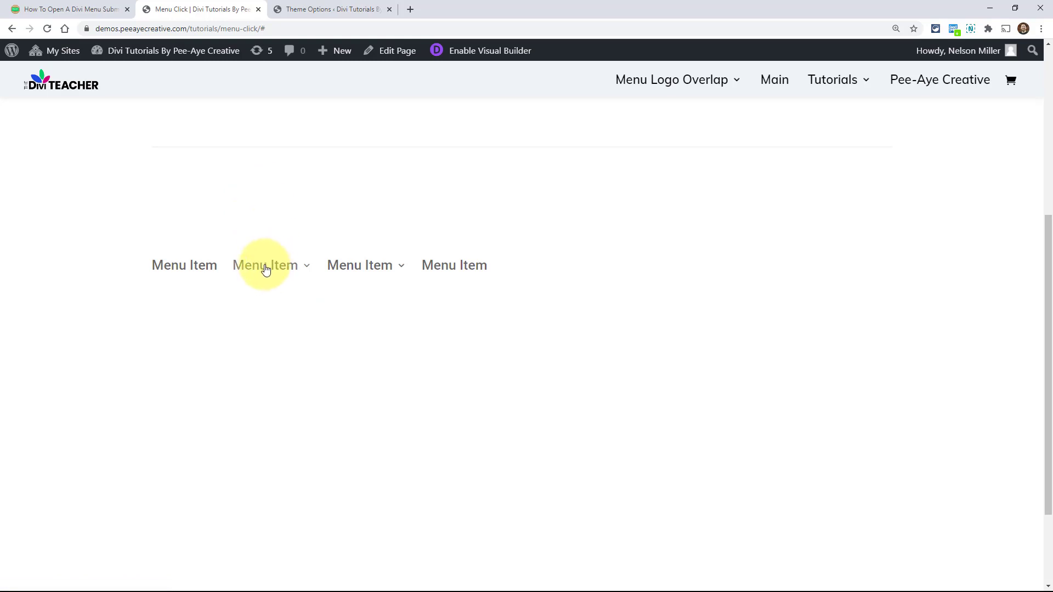
pyautogui.click(264, 264)
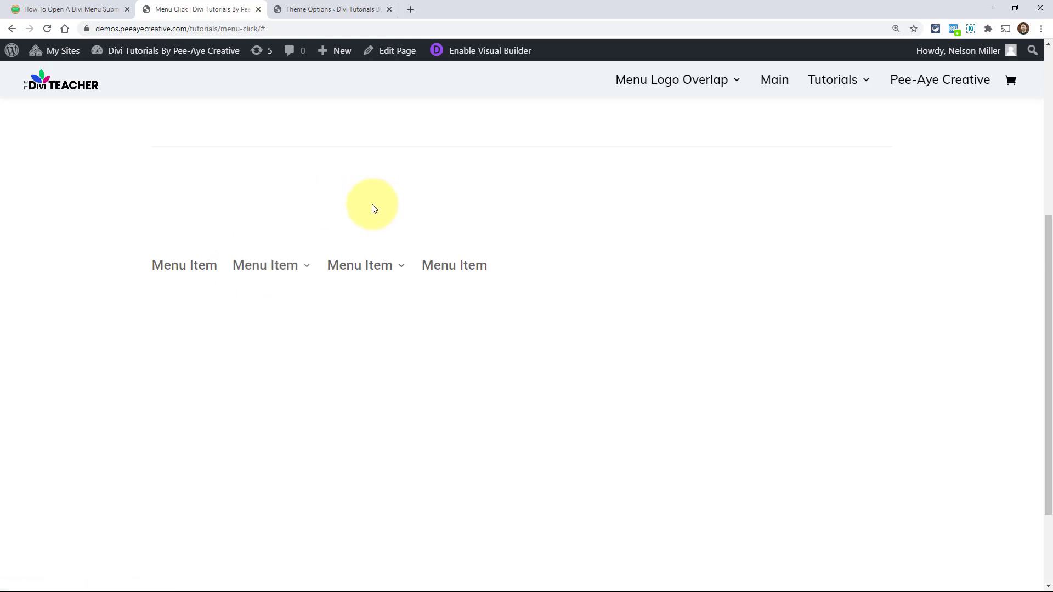
pyautogui.moveTo(649, 84)
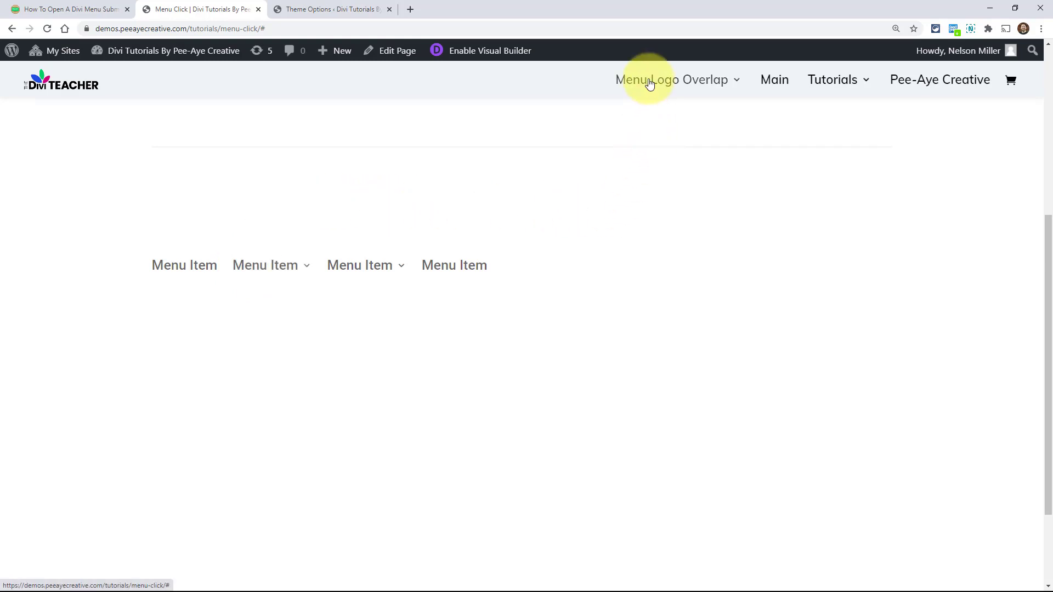
pyautogui.click(672, 79)
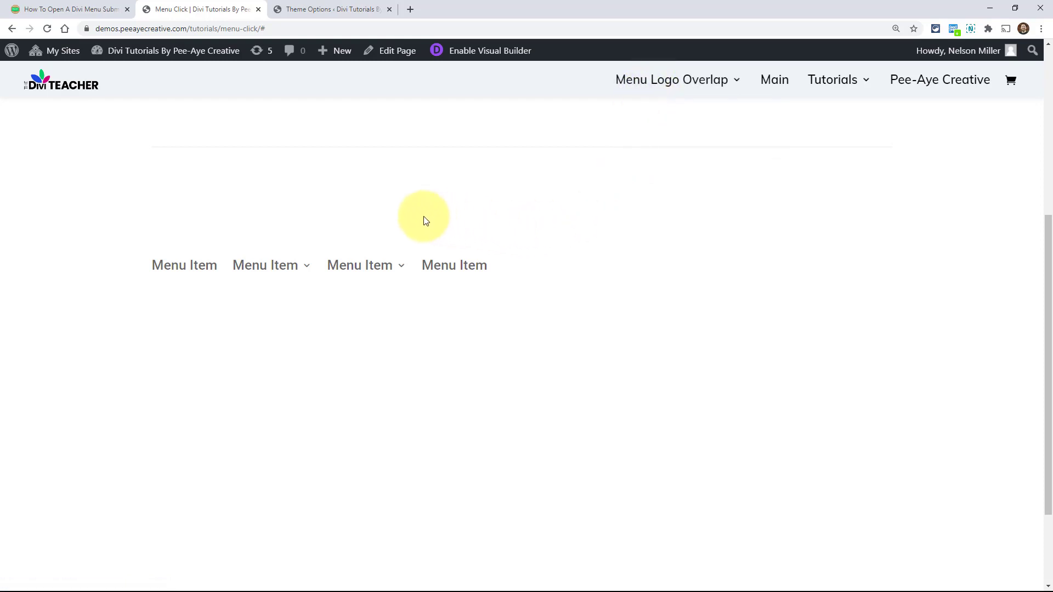
pyautogui.moveTo(387, 212)
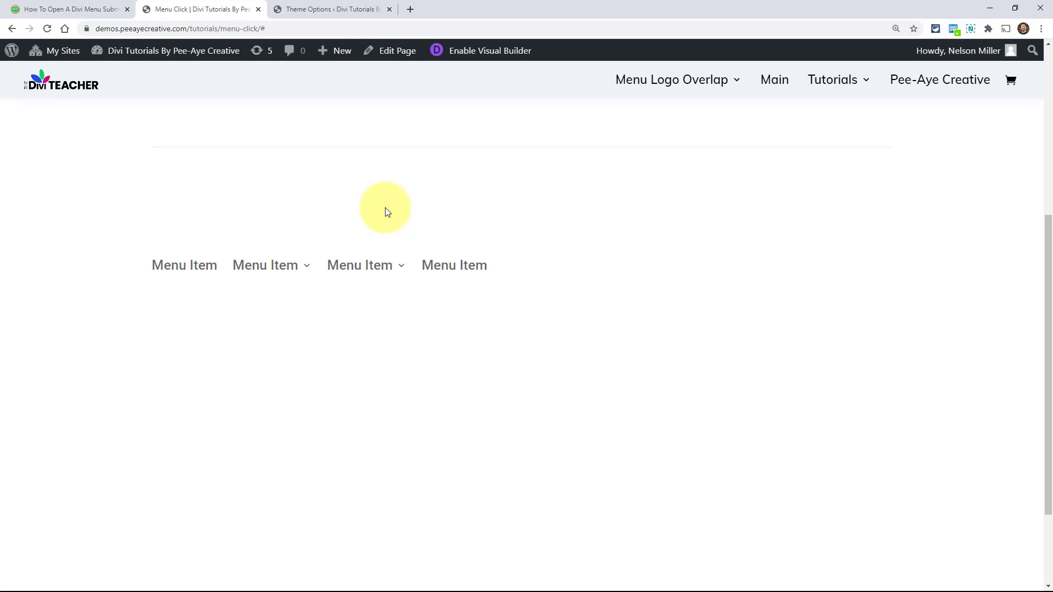
pyautogui.moveTo(258, 270)
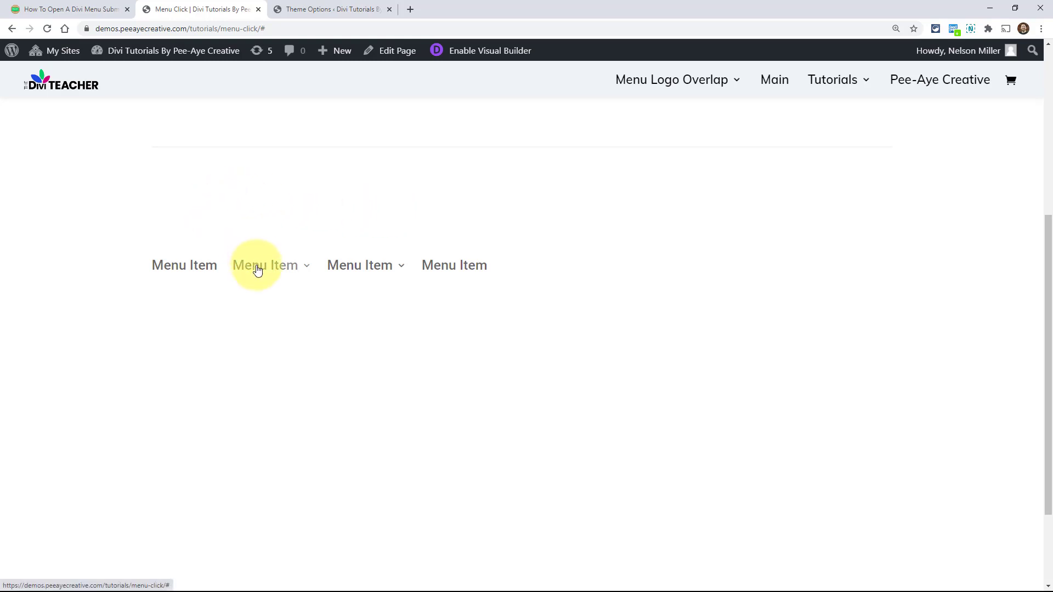
pyautogui.click(265, 265)
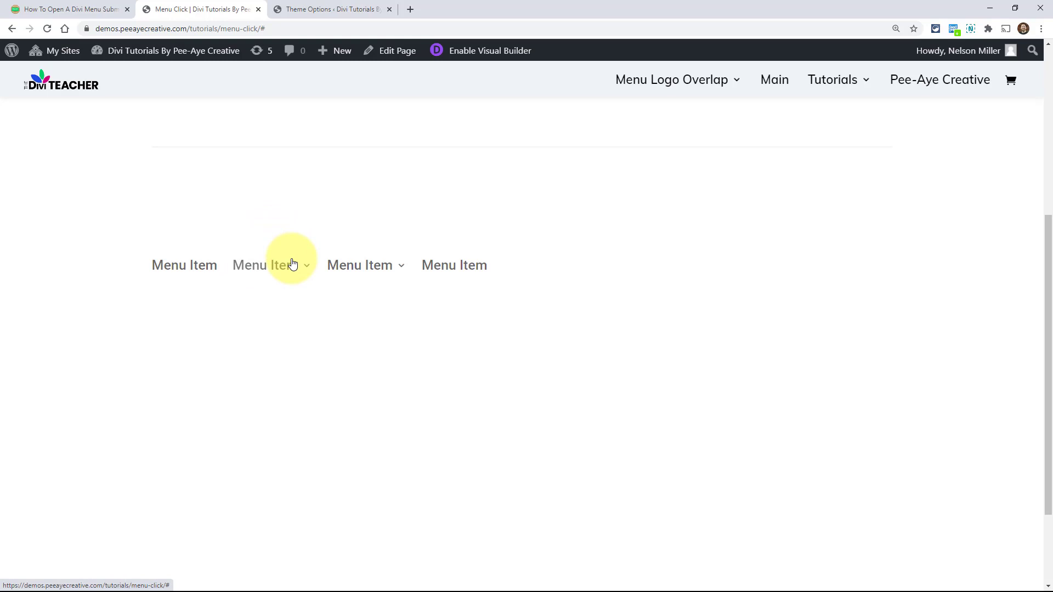
pyautogui.click(264, 265)
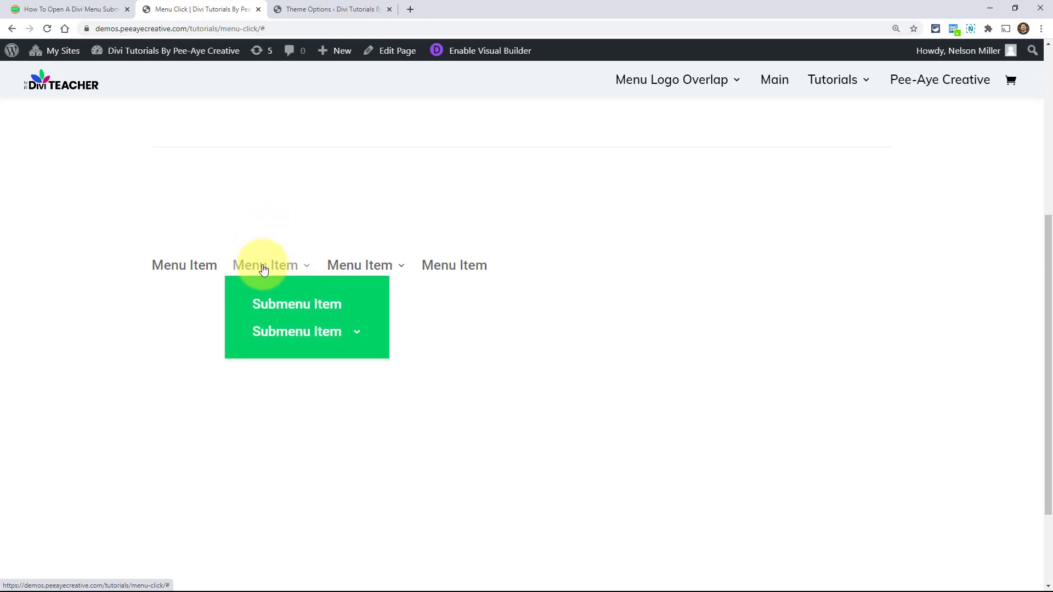
pyautogui.click(264, 265)
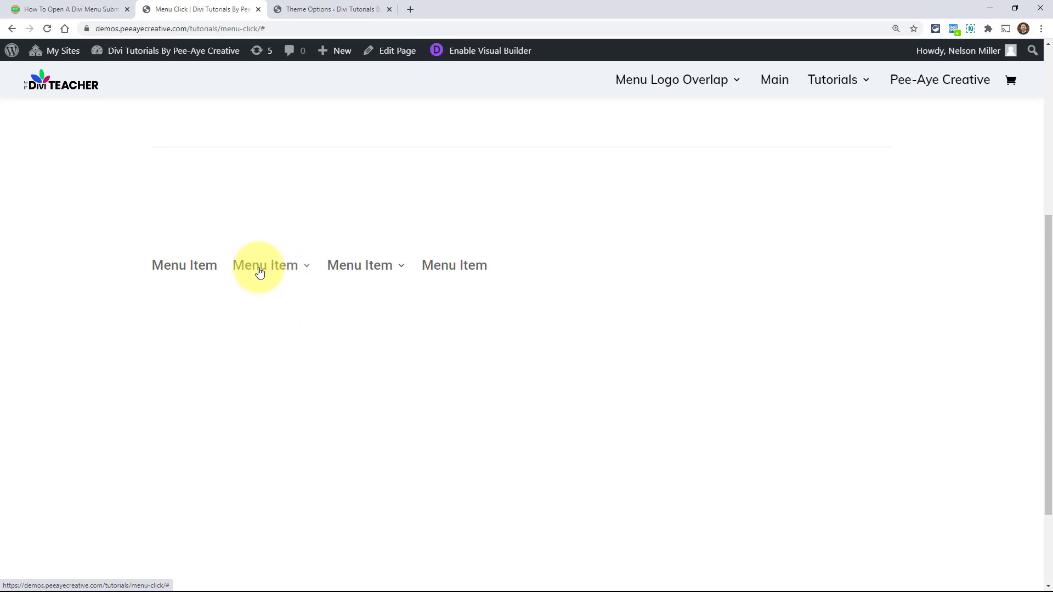
pyautogui.click(265, 265)
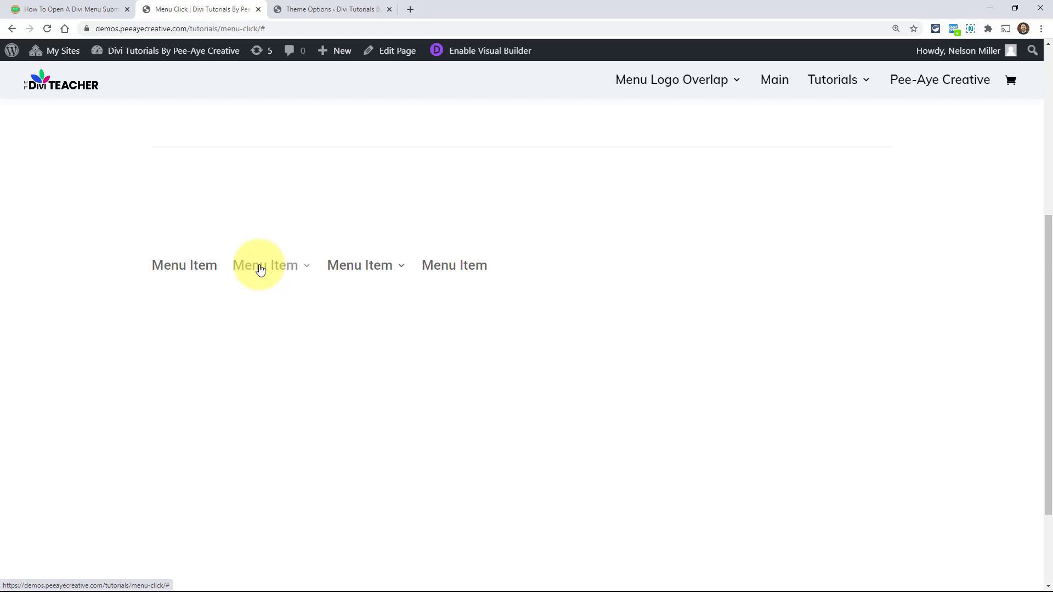
pyautogui.moveTo(255, 268)
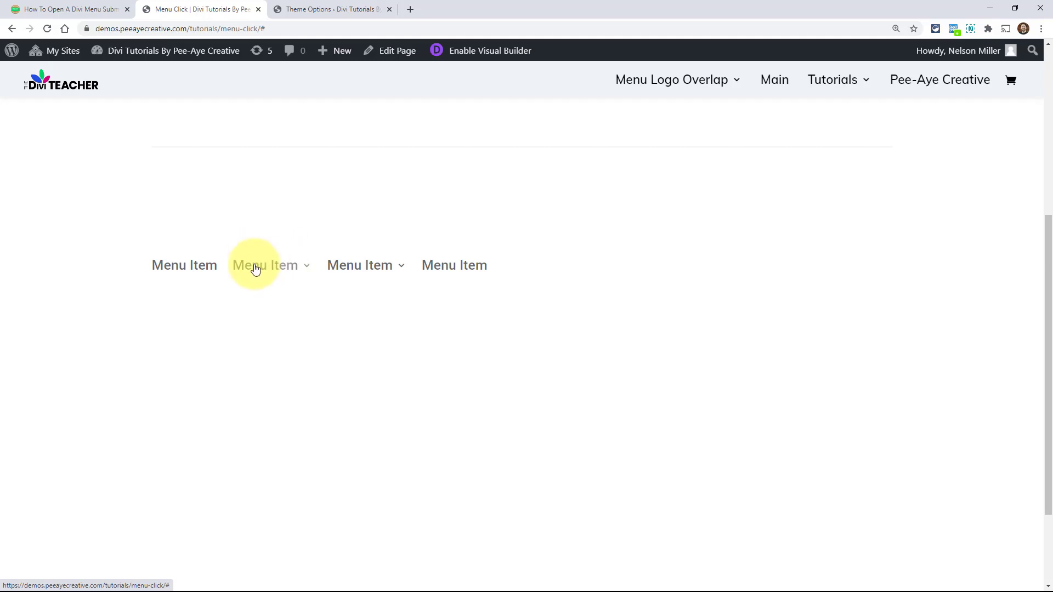
pyautogui.click(265, 264)
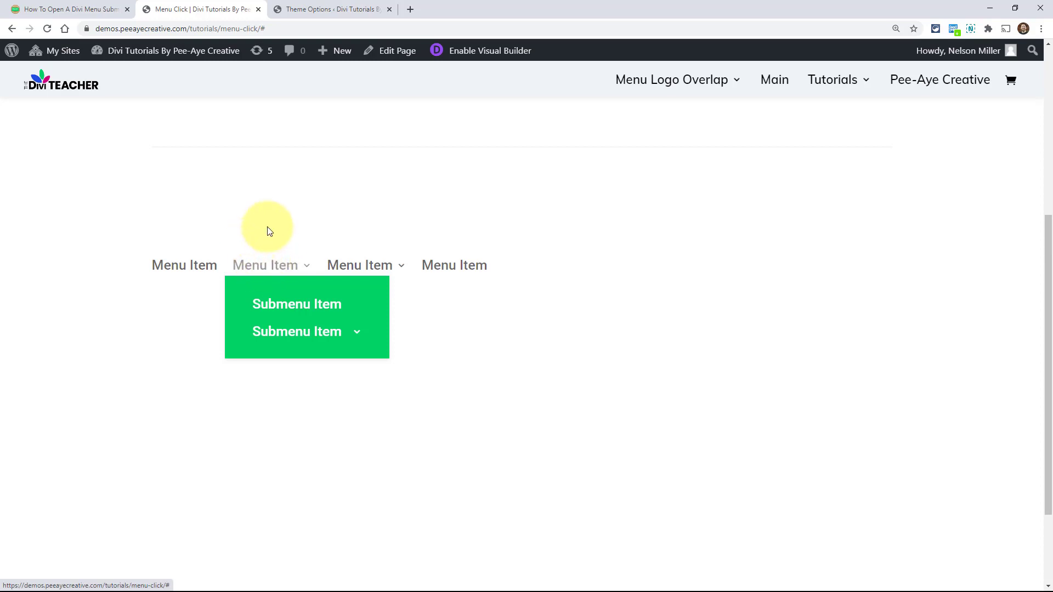
pyautogui.moveTo(280, 272)
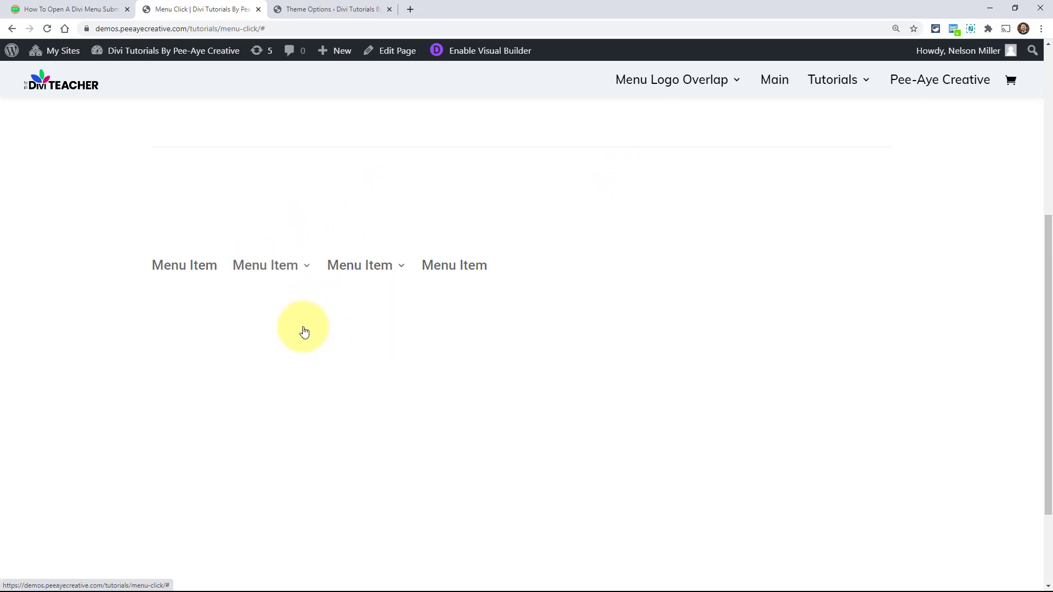
pyautogui.click(54, 9)
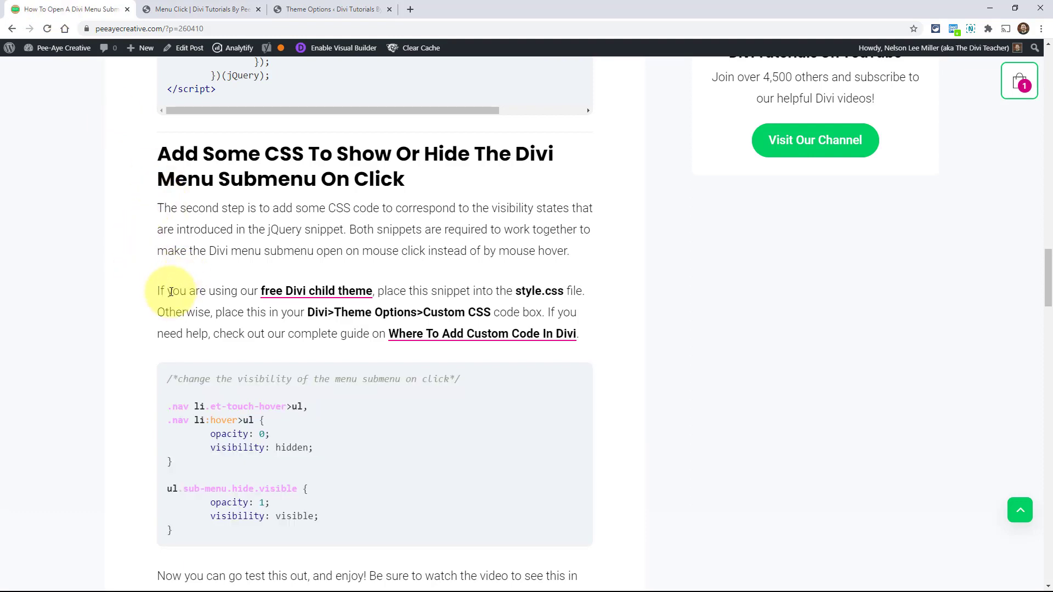
# - From Related Tutorials, open the Divi Menu tutorial series archive in a new tab
pyautogui.scroll(-3)
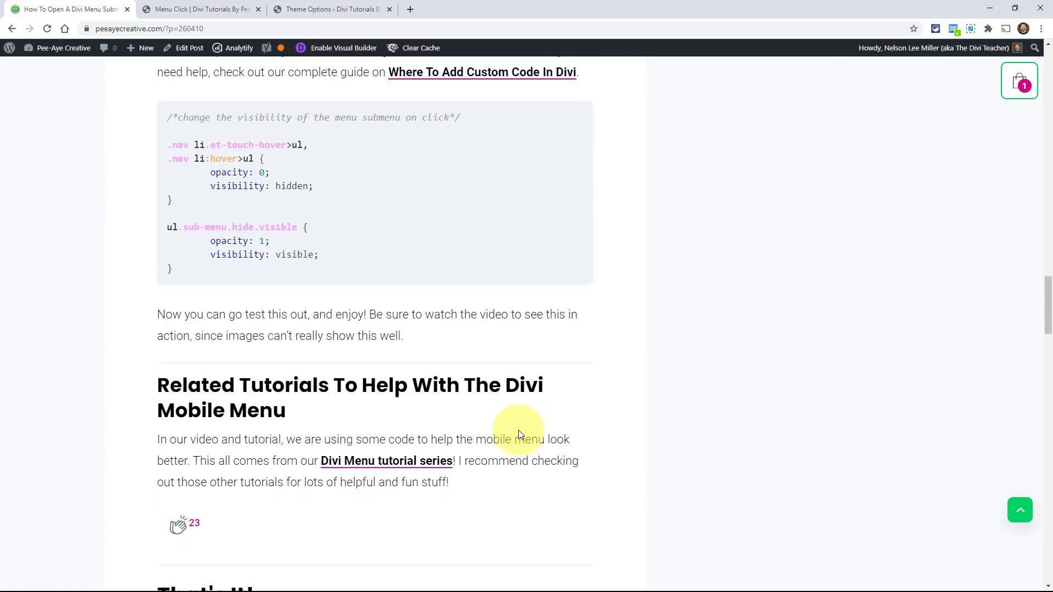
pyautogui.scroll(-3)
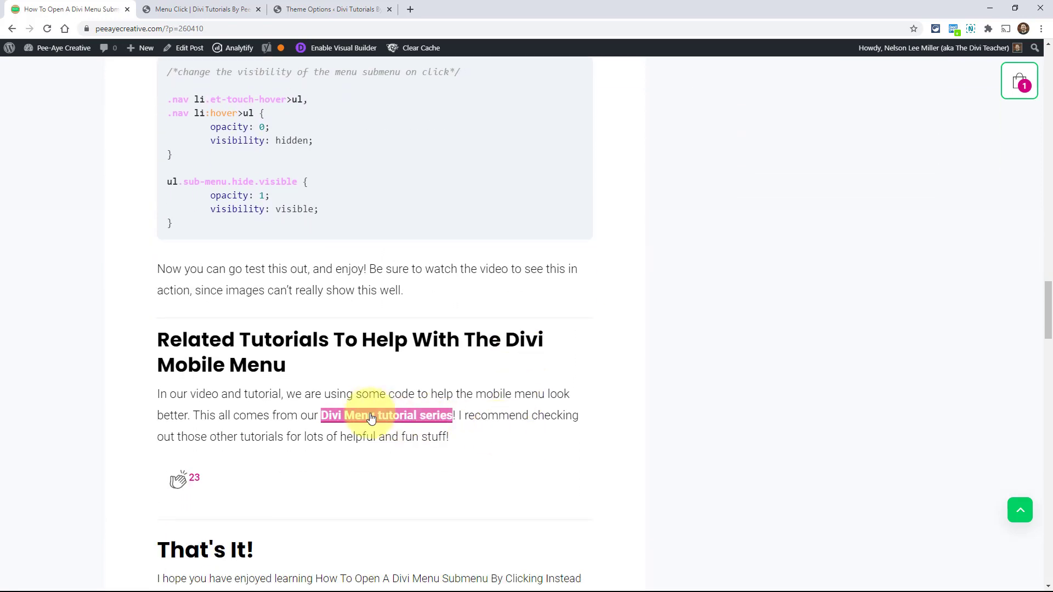
pyautogui.click(360, 416)
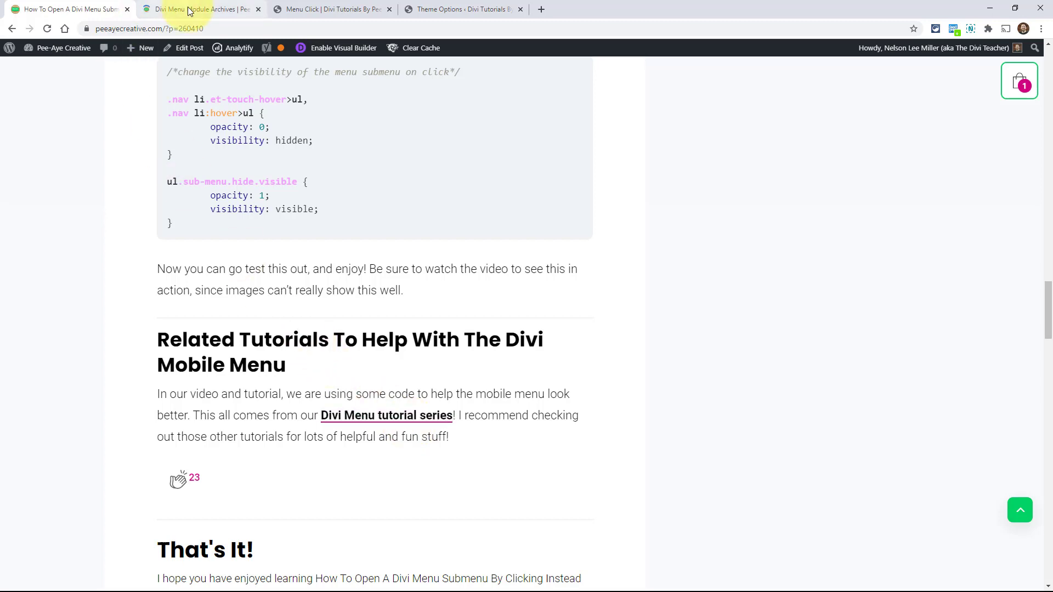
pyautogui.moveTo(189, 10)
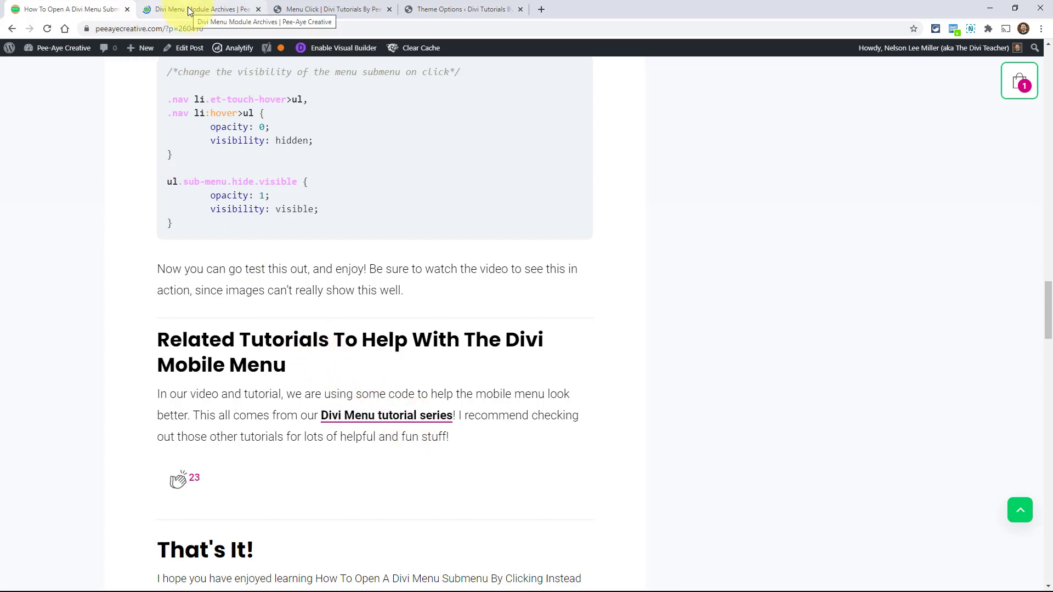
pyautogui.click(192, 9)
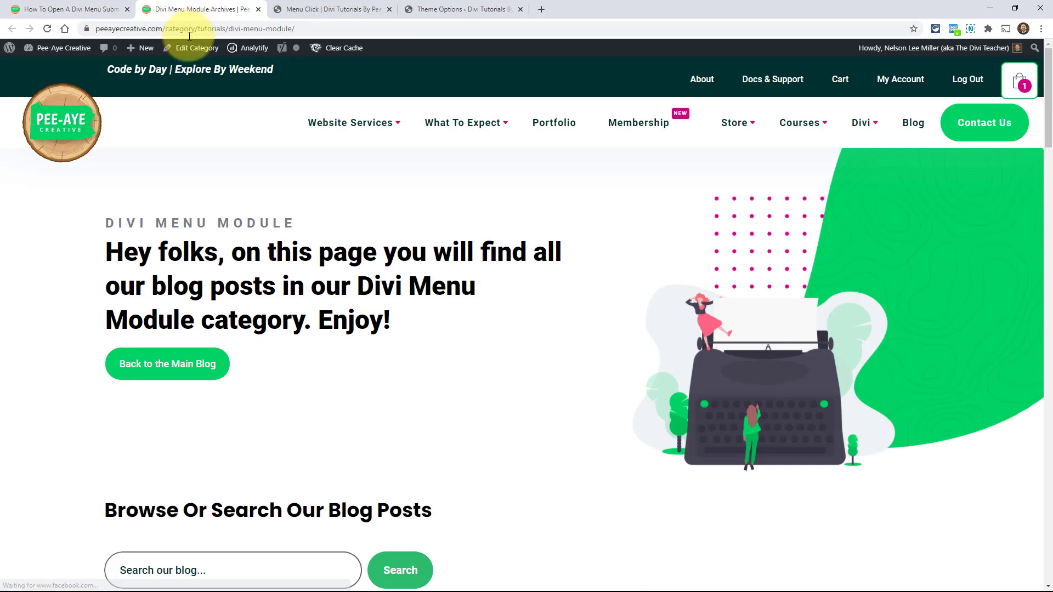
# - Scroll through the Divi Menu Module archive's tutorial cards down to pagination and back up
pyautogui.scroll(-3)
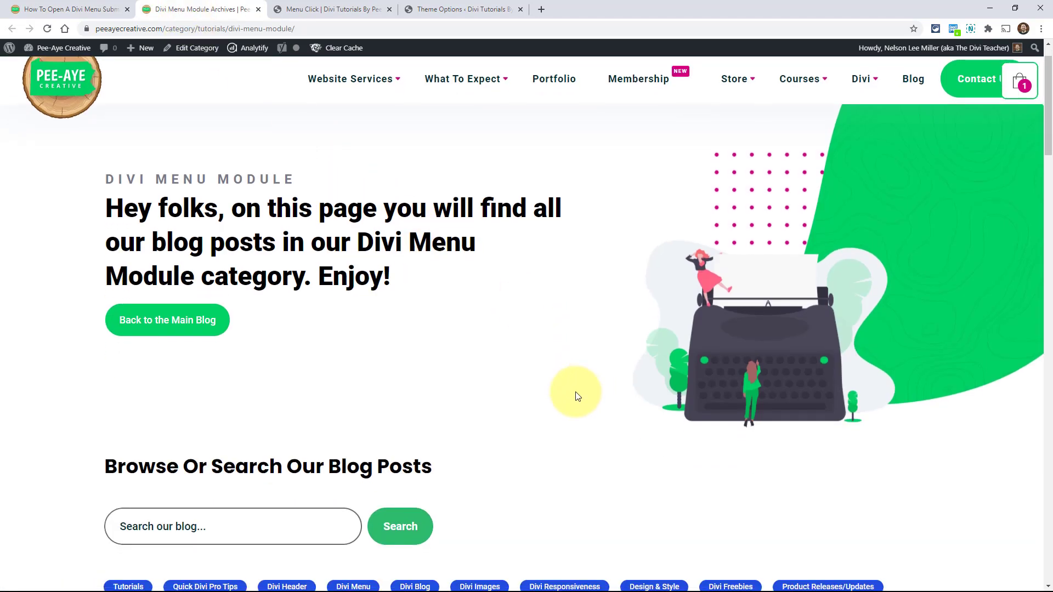
pyautogui.scroll(-3)
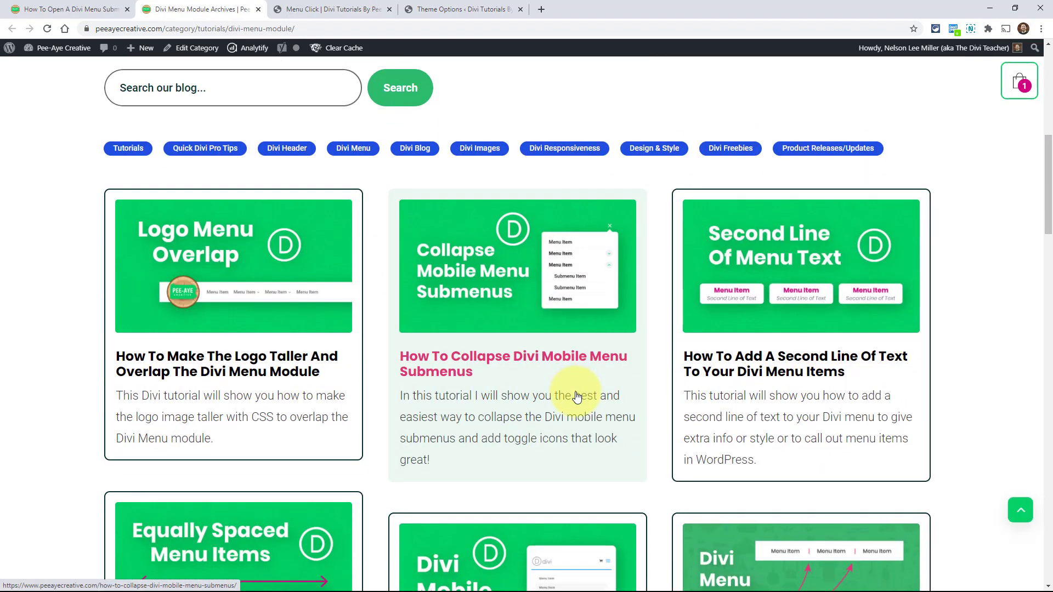
pyautogui.scroll(-3)
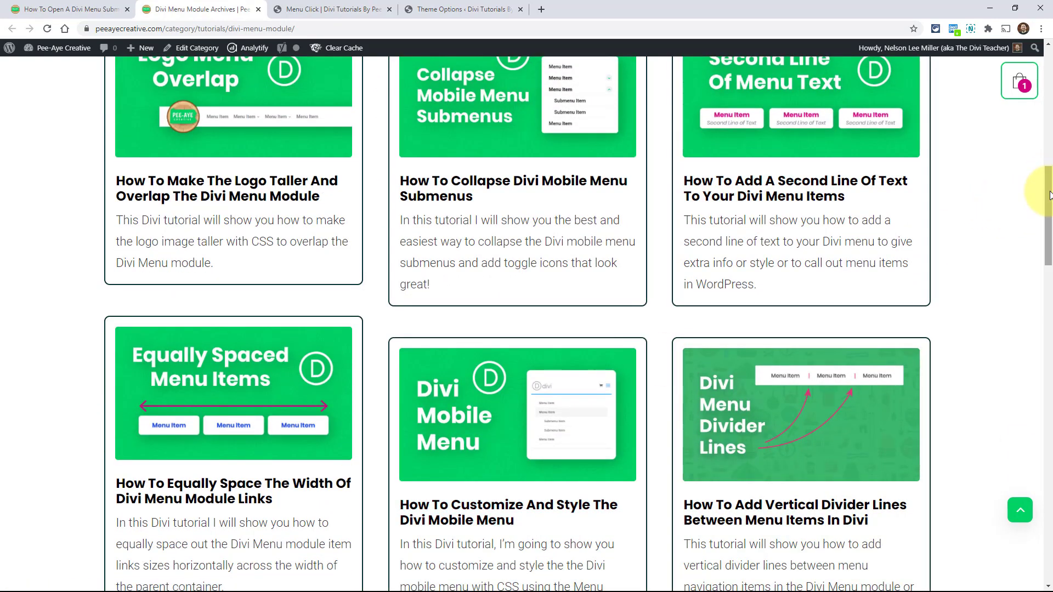
pyautogui.scroll(-3)
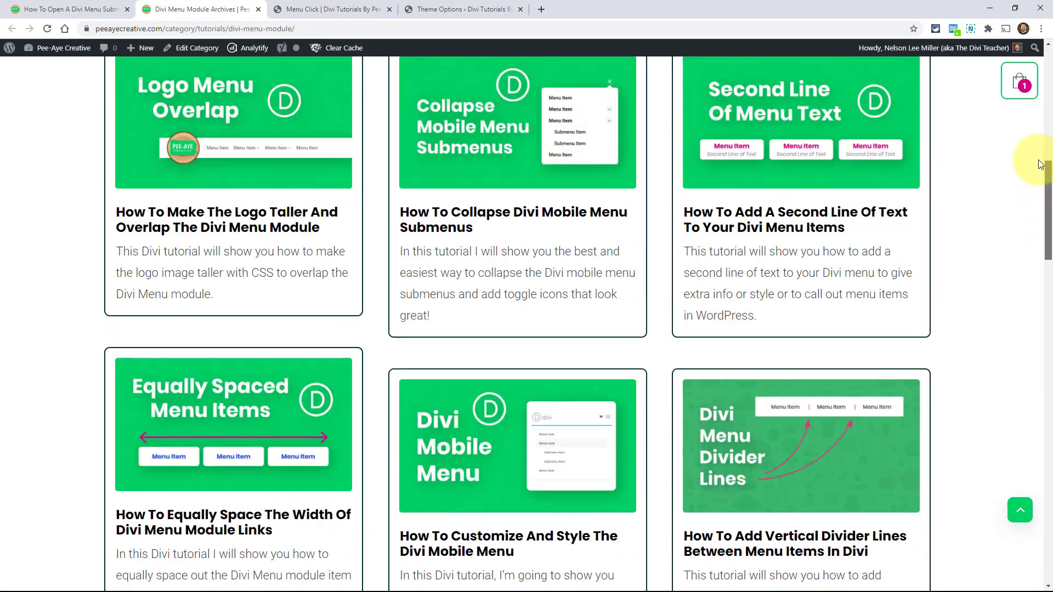
pyautogui.scroll(-3)
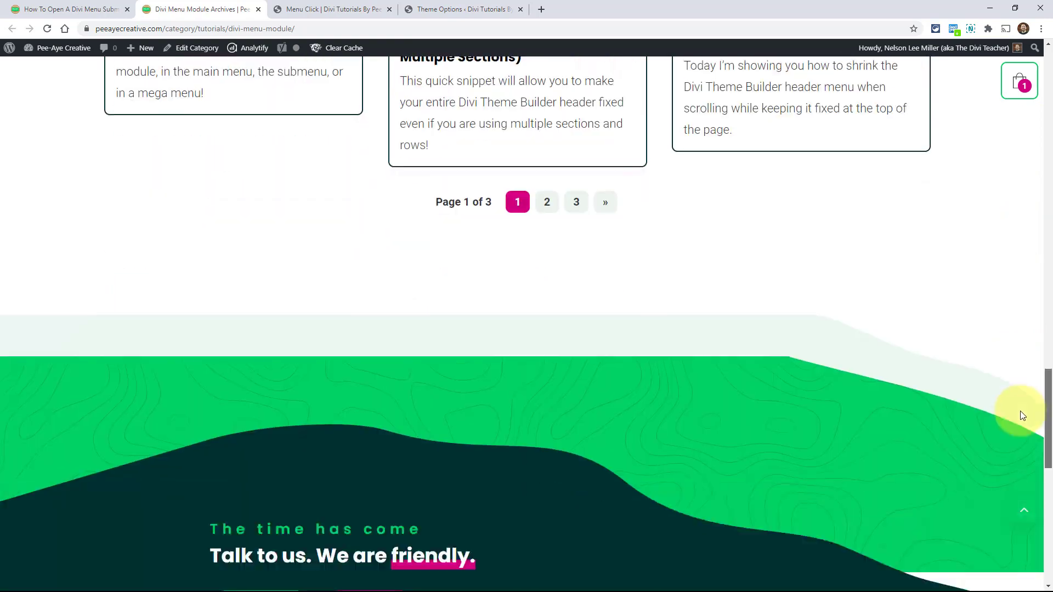
pyautogui.scroll(3)
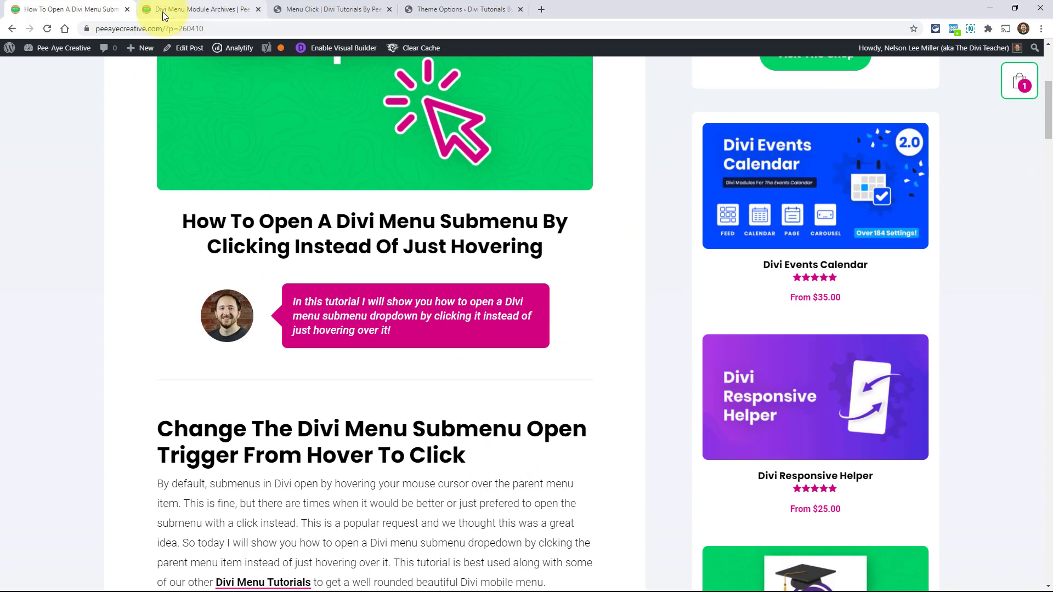
# - Back on the Menu Click demo page, toggle the second Menu Item's submenu open by clicking
pyautogui.click(198, 8)
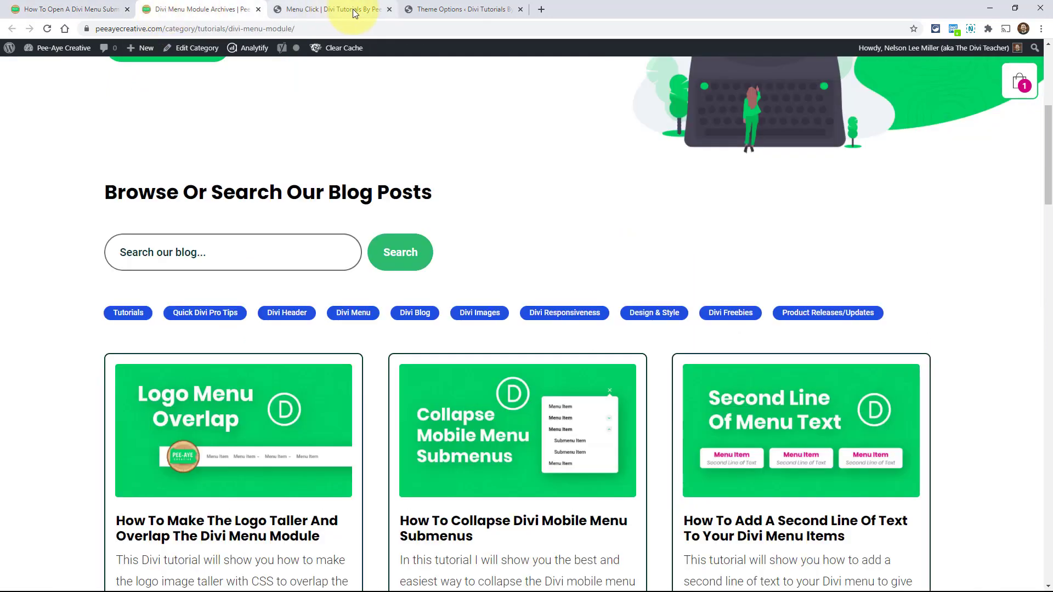
pyautogui.click(337, 8)
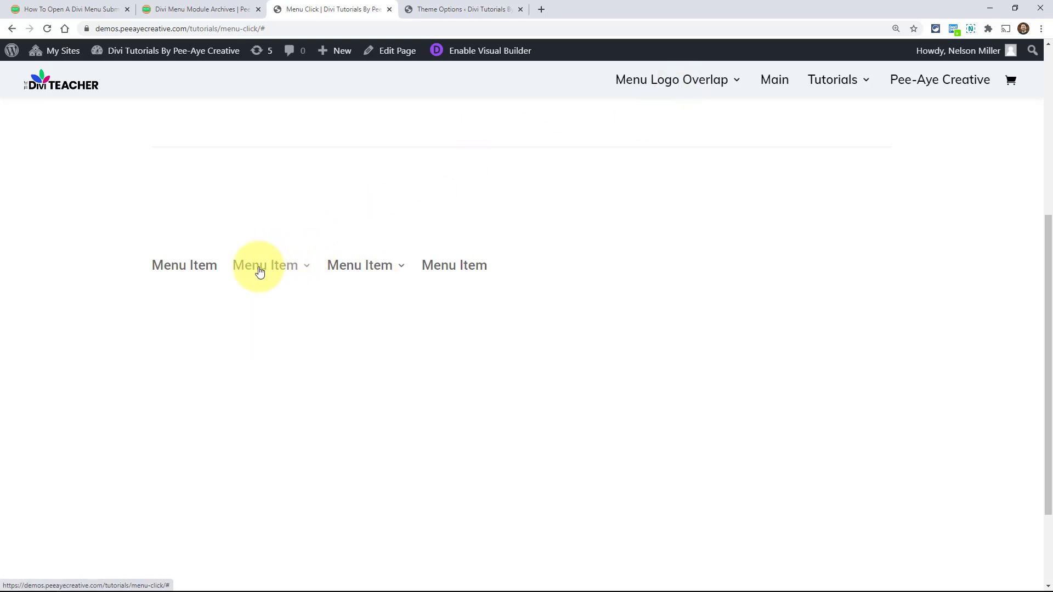
pyautogui.click(265, 264)
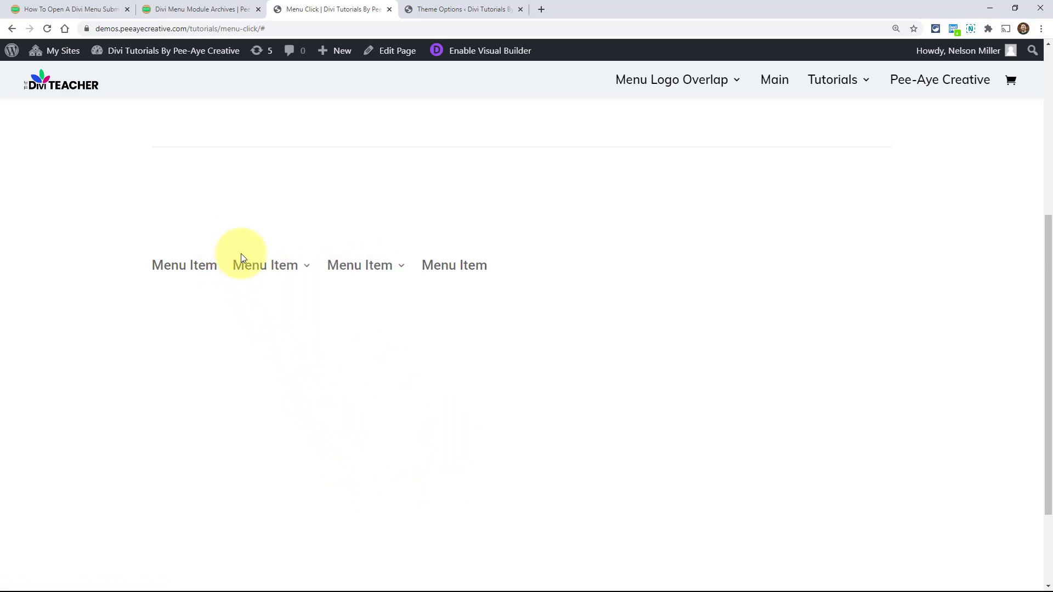
pyautogui.click(265, 265)
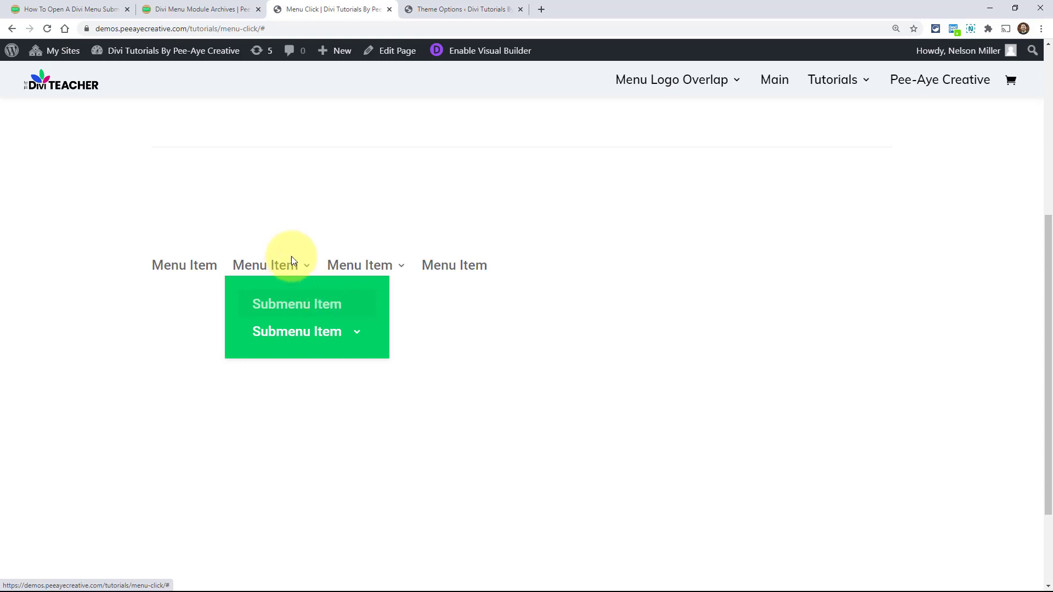
pyautogui.moveTo(421, 410)
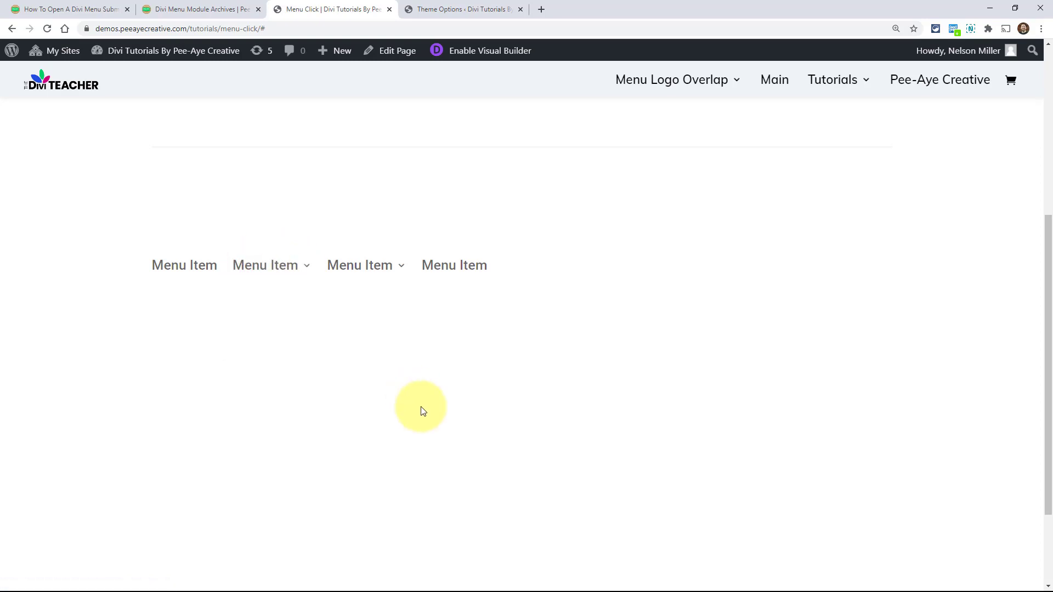